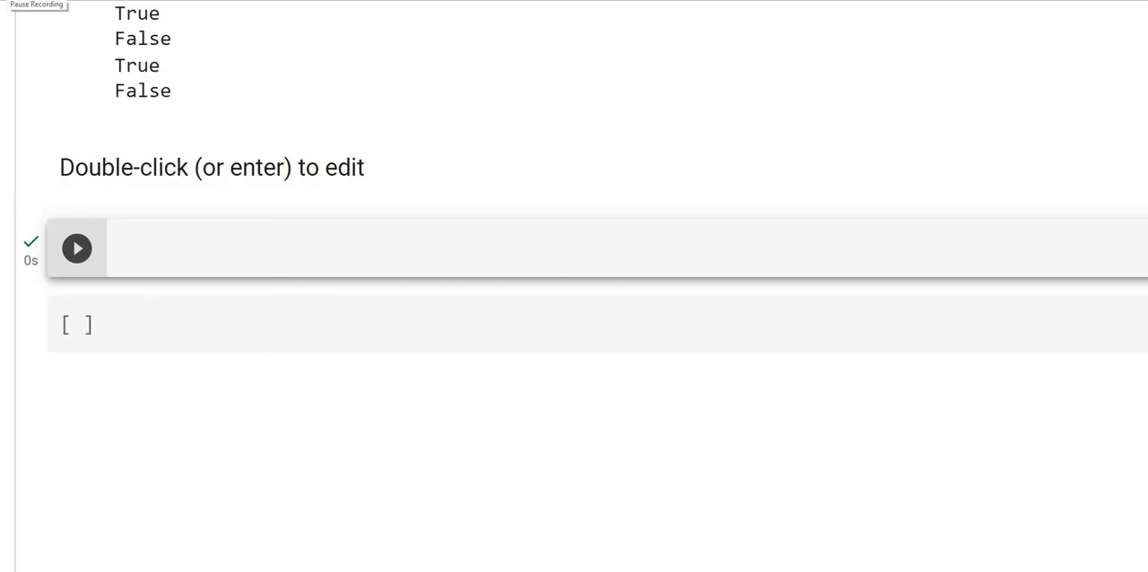
Start editing the empty text cell above the code cell.
left_click(75, 247)
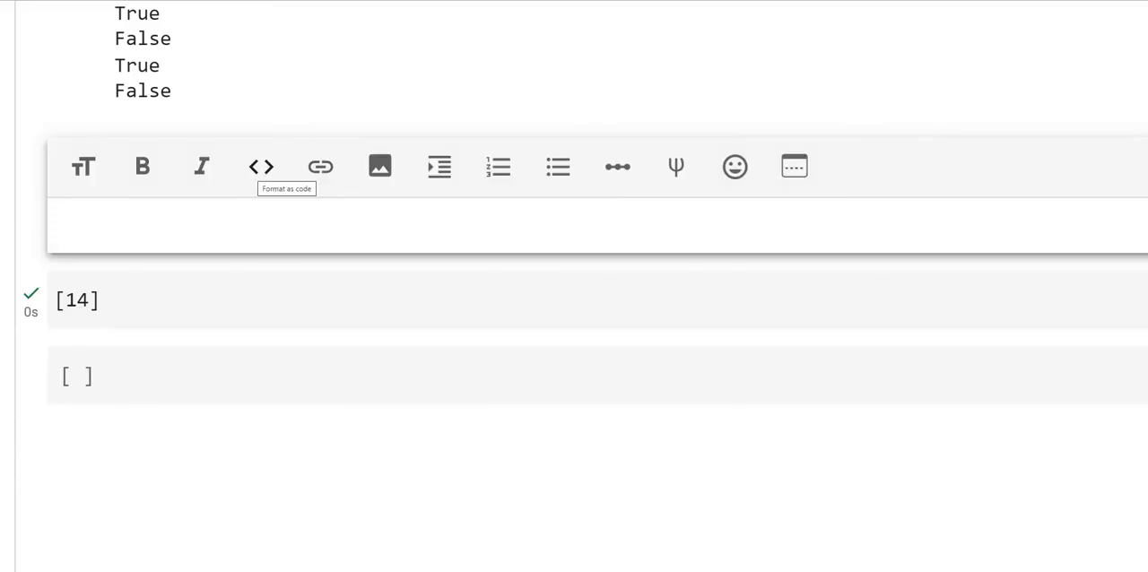
Write the heading note "While loop" and "for loop" in the text cell.
type("w")
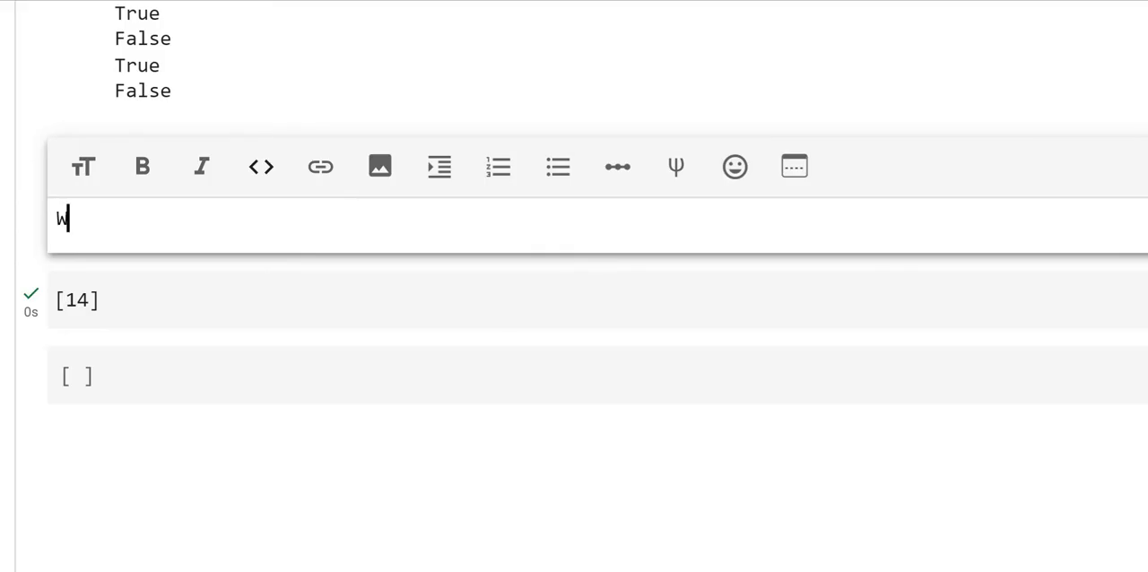
type("hile")
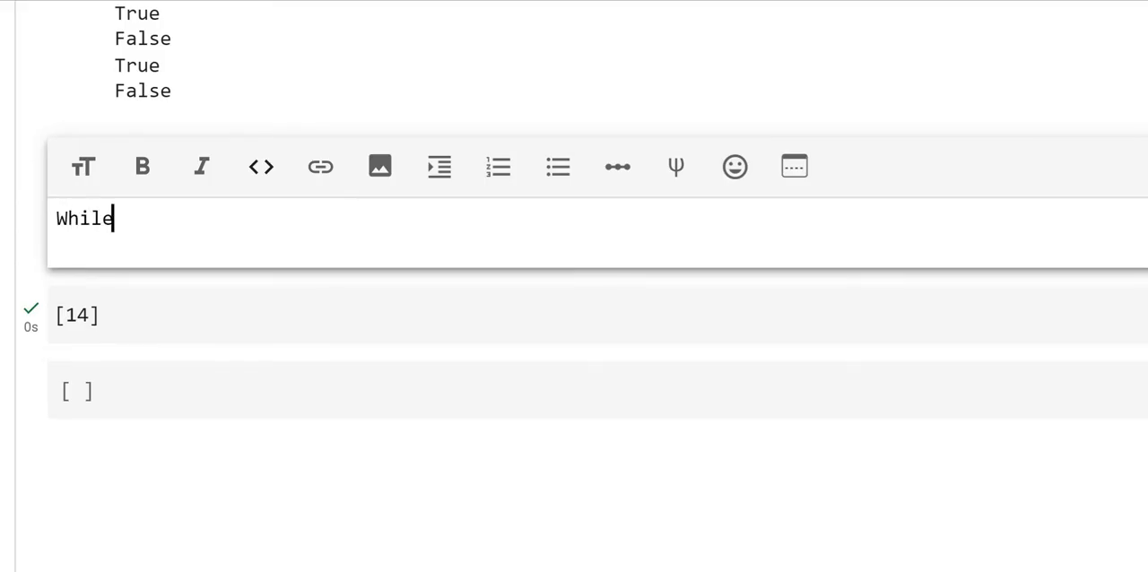
type("1")
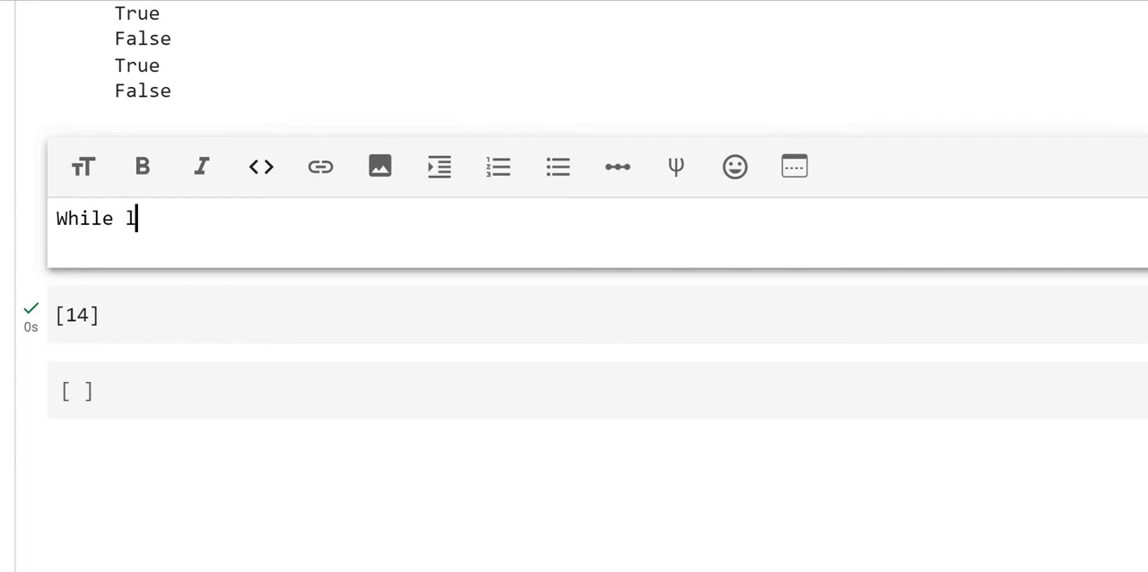
type("oop")
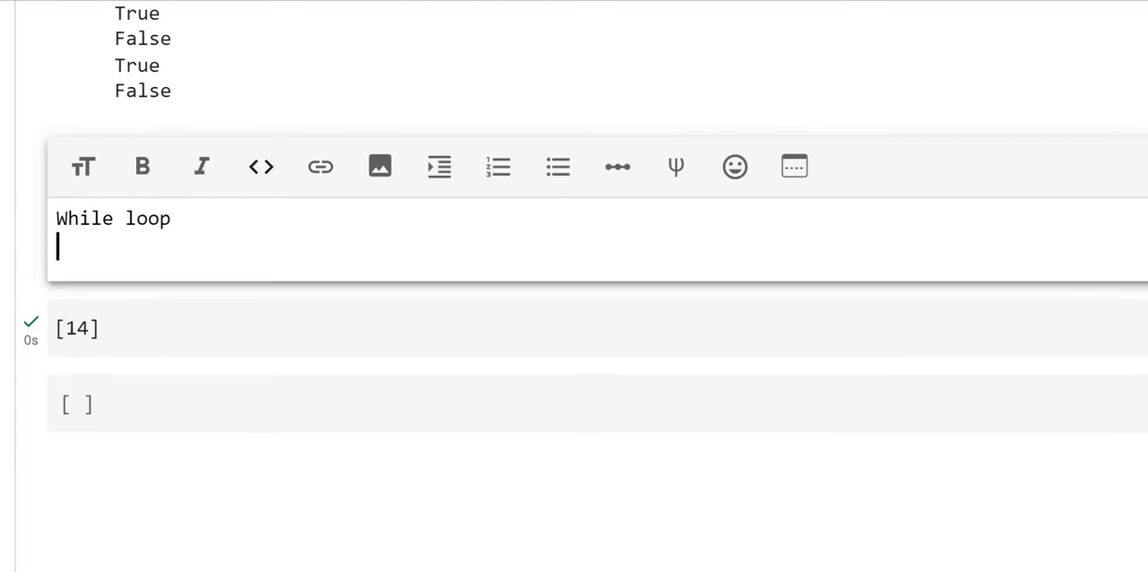
type("for l")
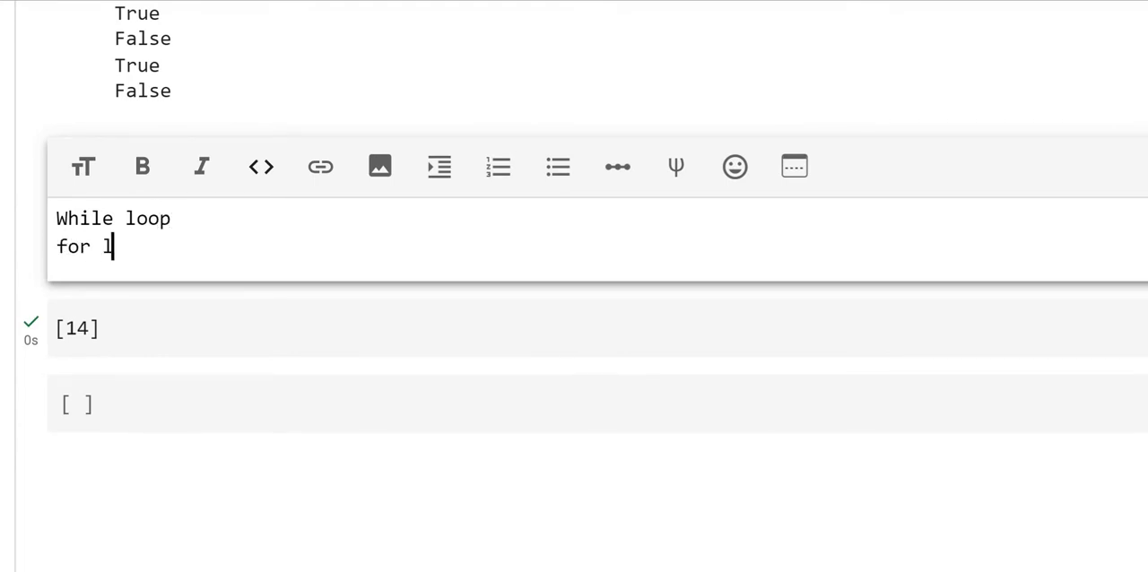
type("oop")
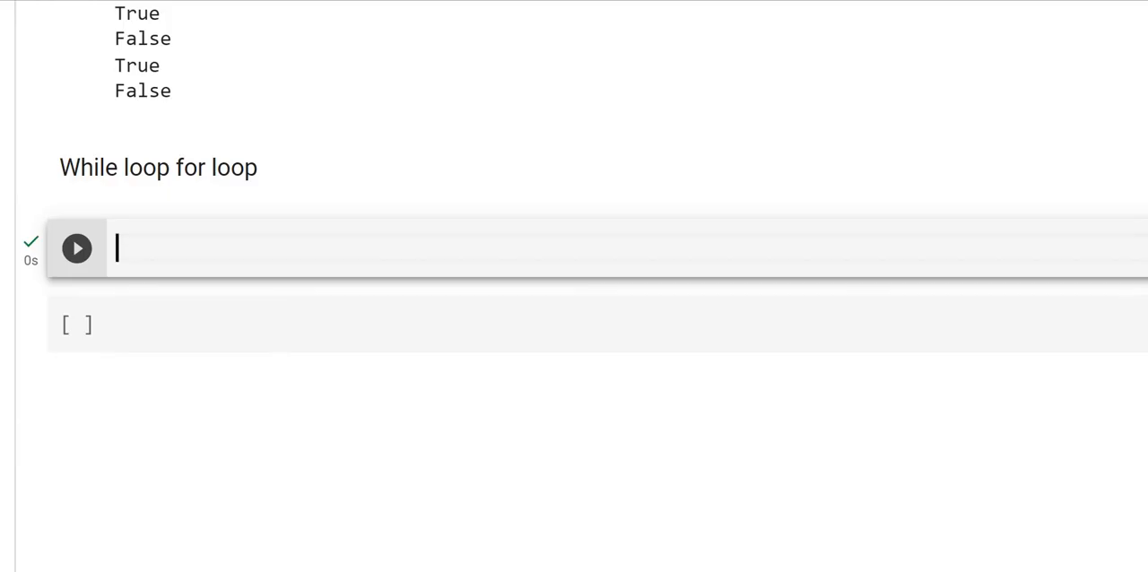
mouse_move(237, 262)
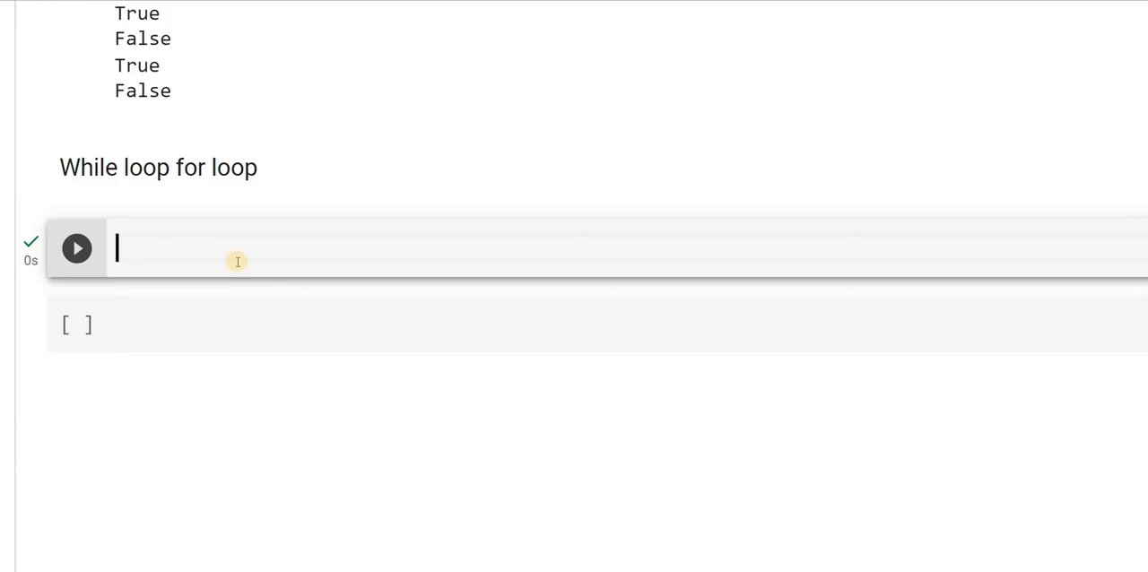
Write num=input("Enter the number") as the first code line.
type("num")
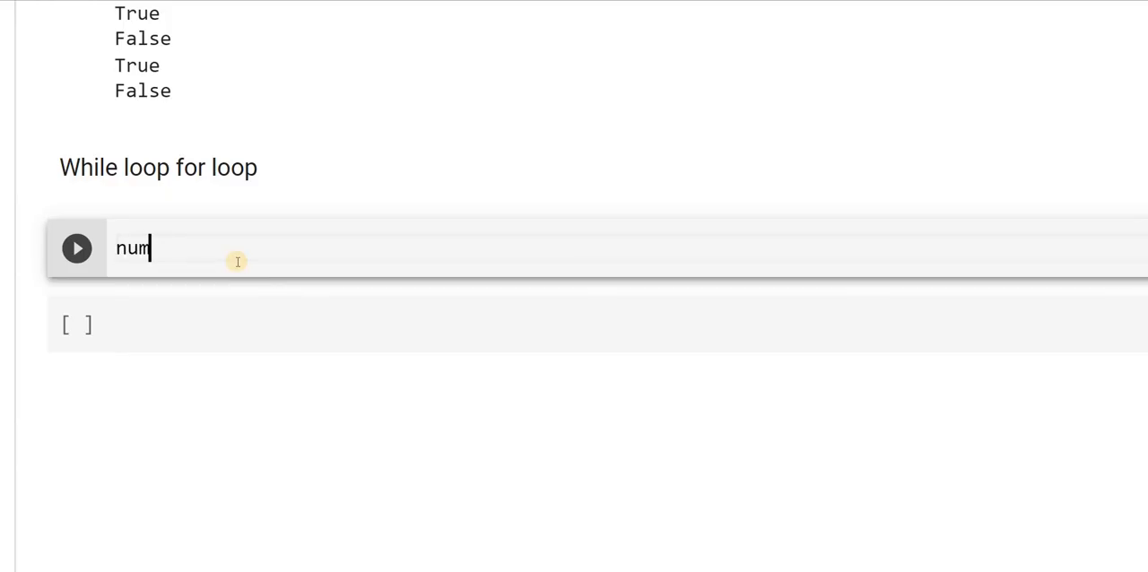
type("=")
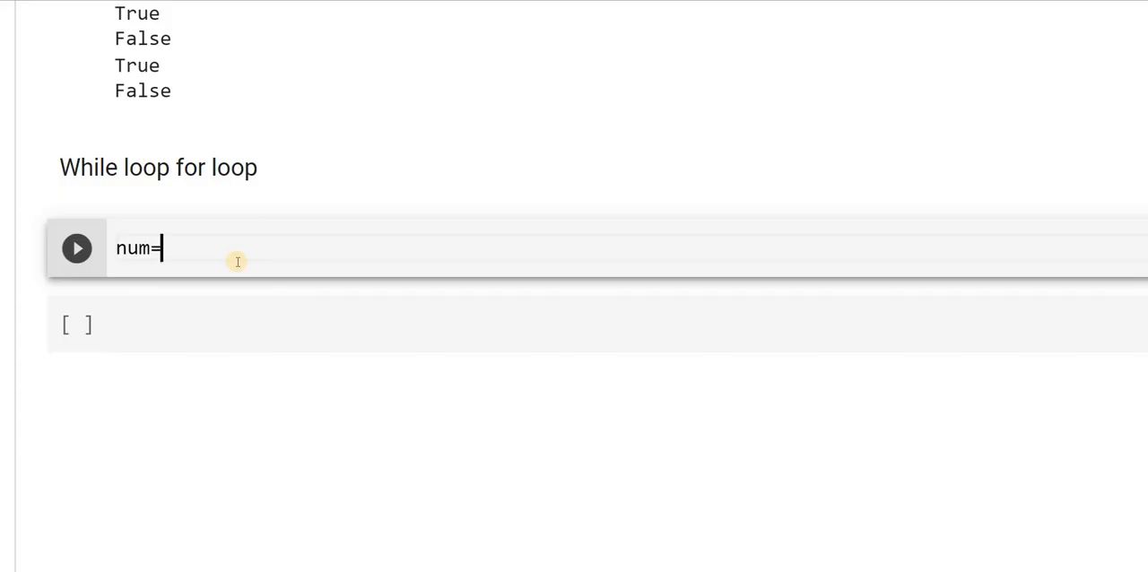
type("input")
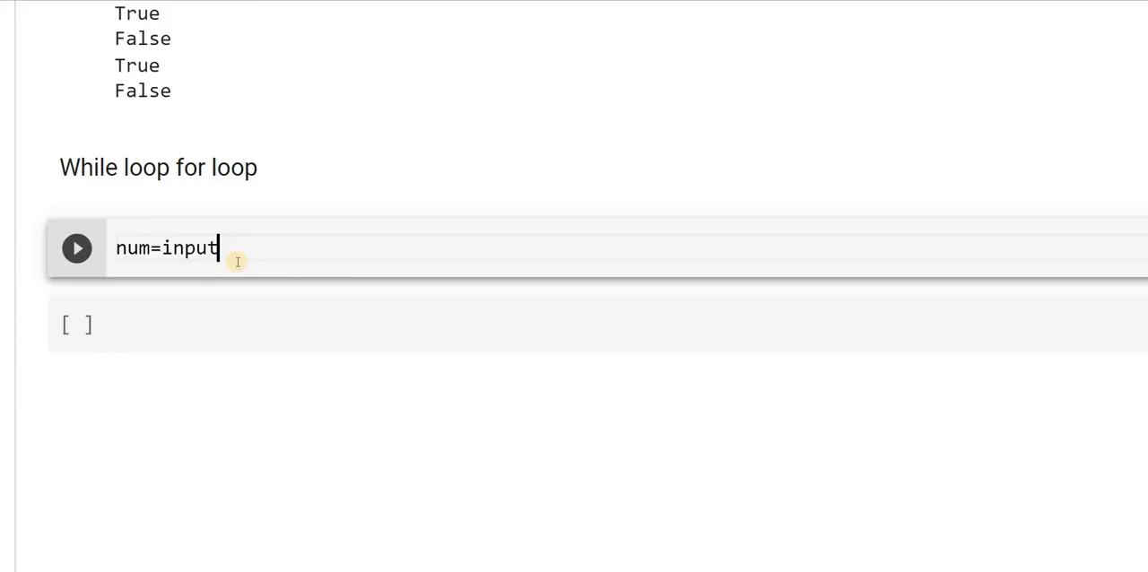
type("()")
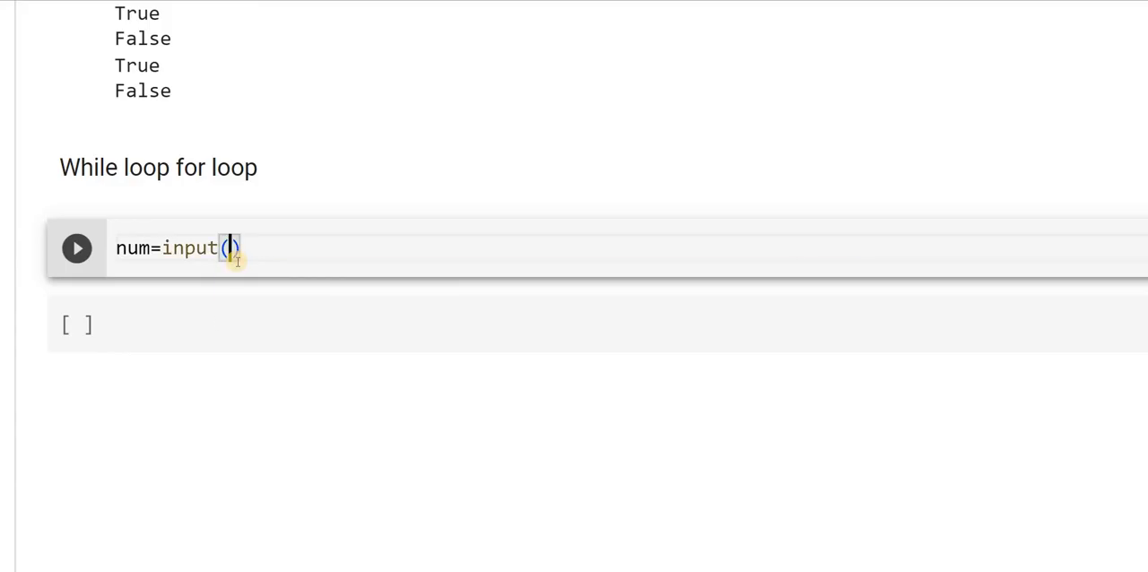
type("\"Ent")
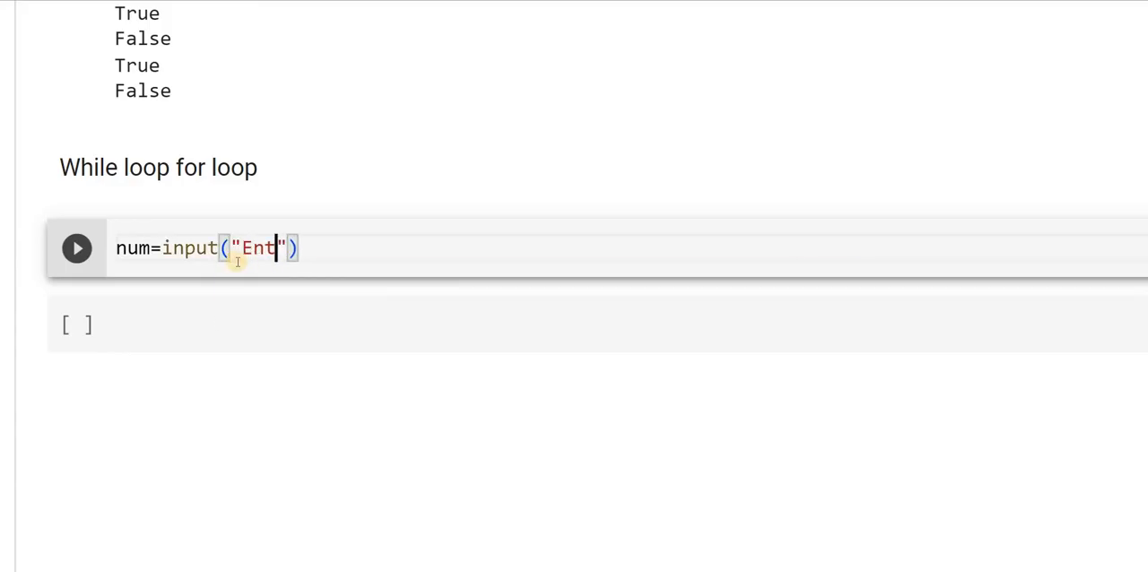
type("er the nu")
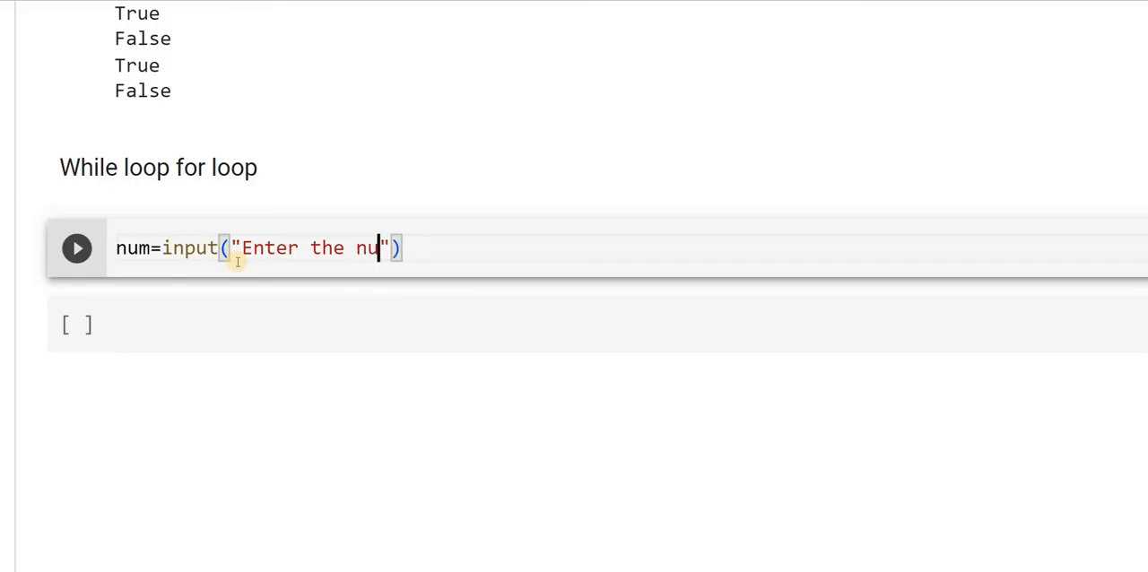
type("mber")
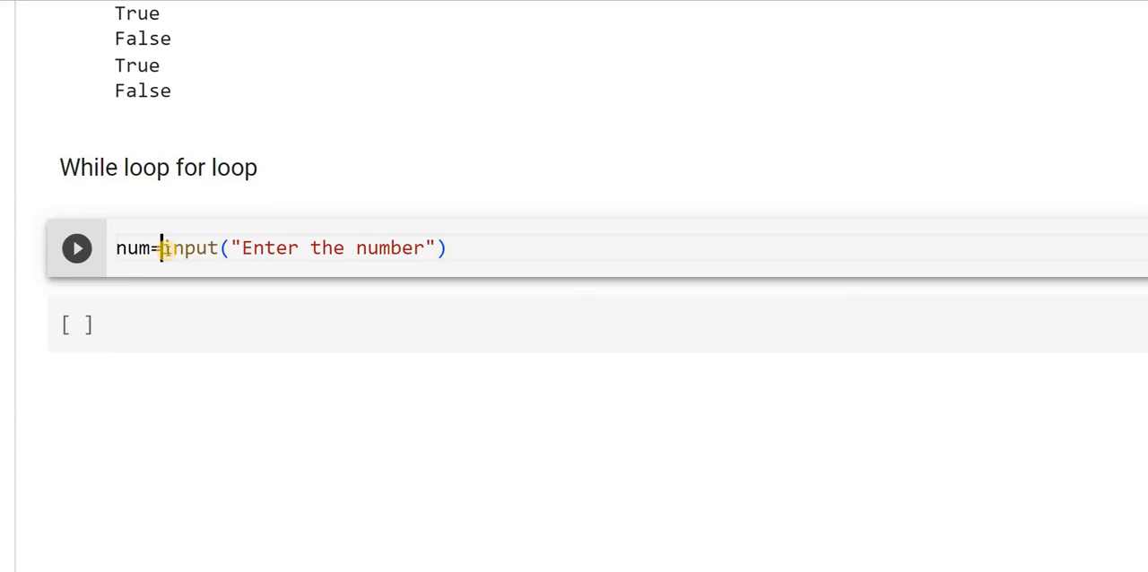
Wrap the input call in int() so num is read as an integer.
type("int")
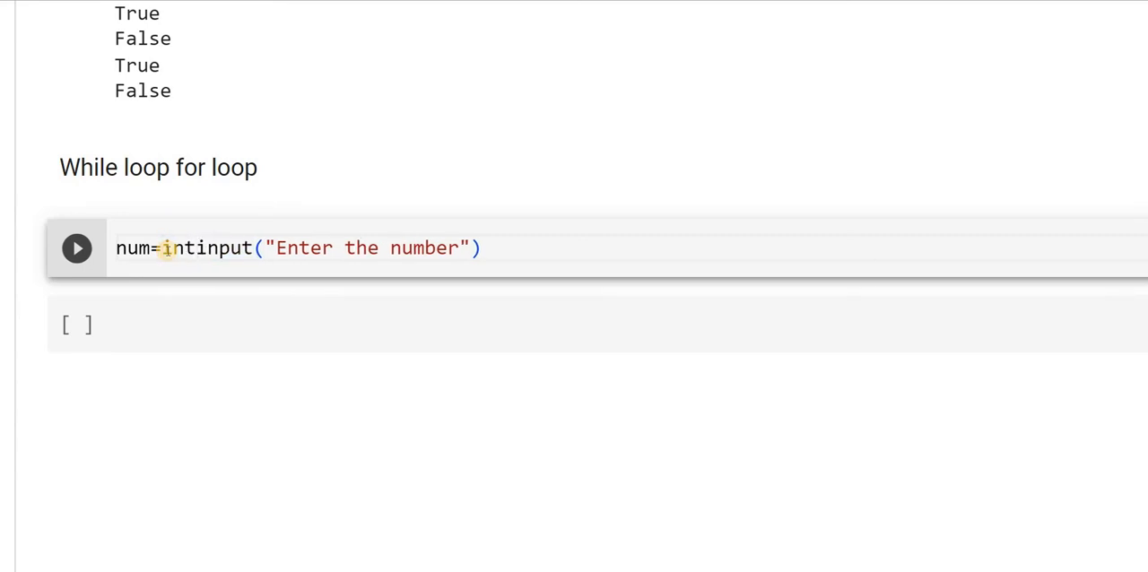
type("(")
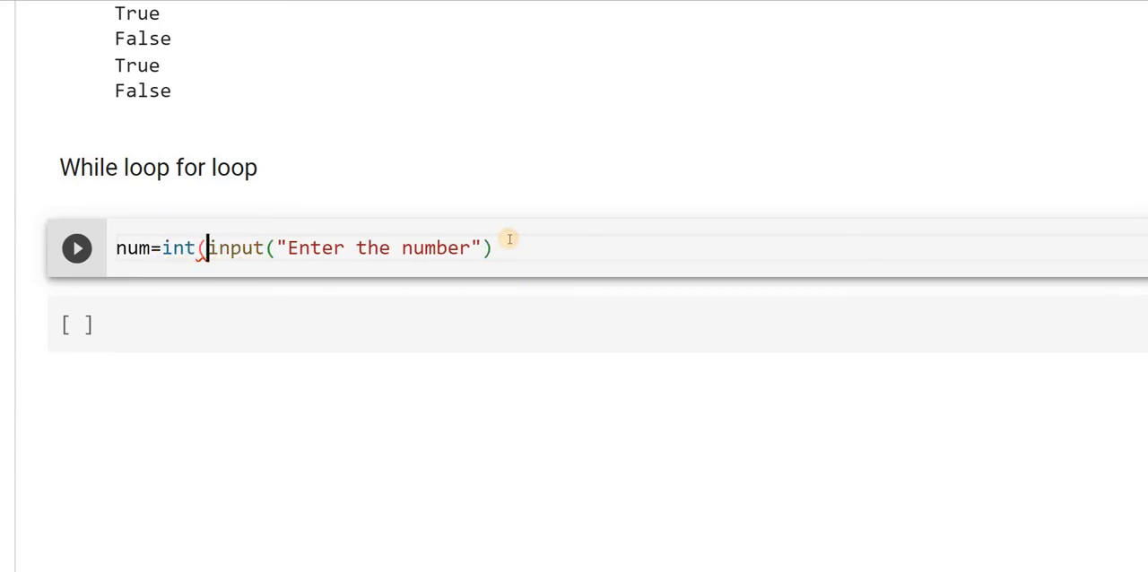
type(")")
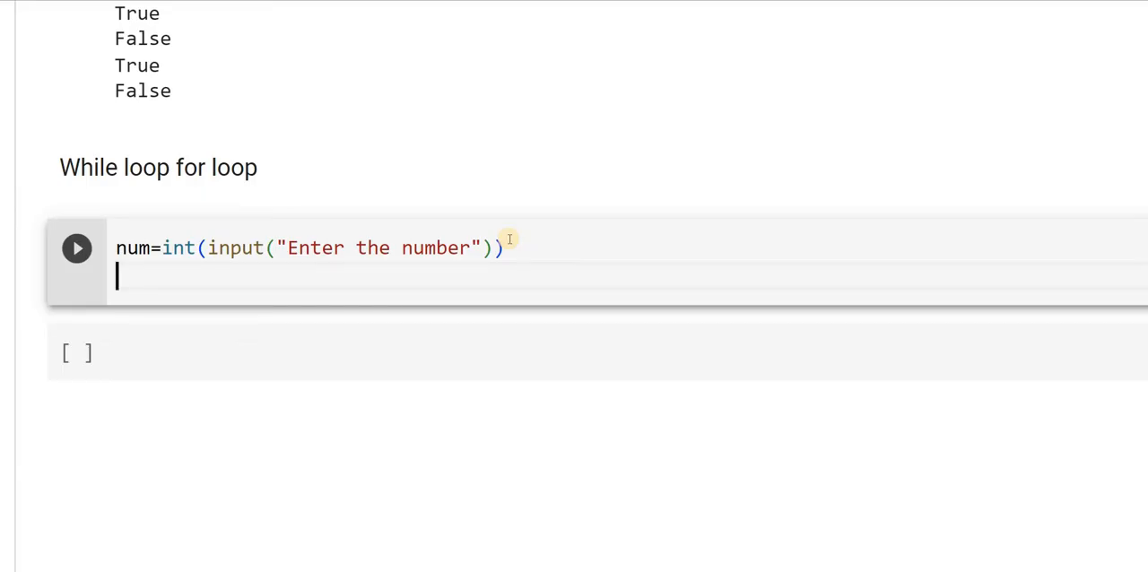
Add the loop header while num<=9: below the input line.
type("wh")
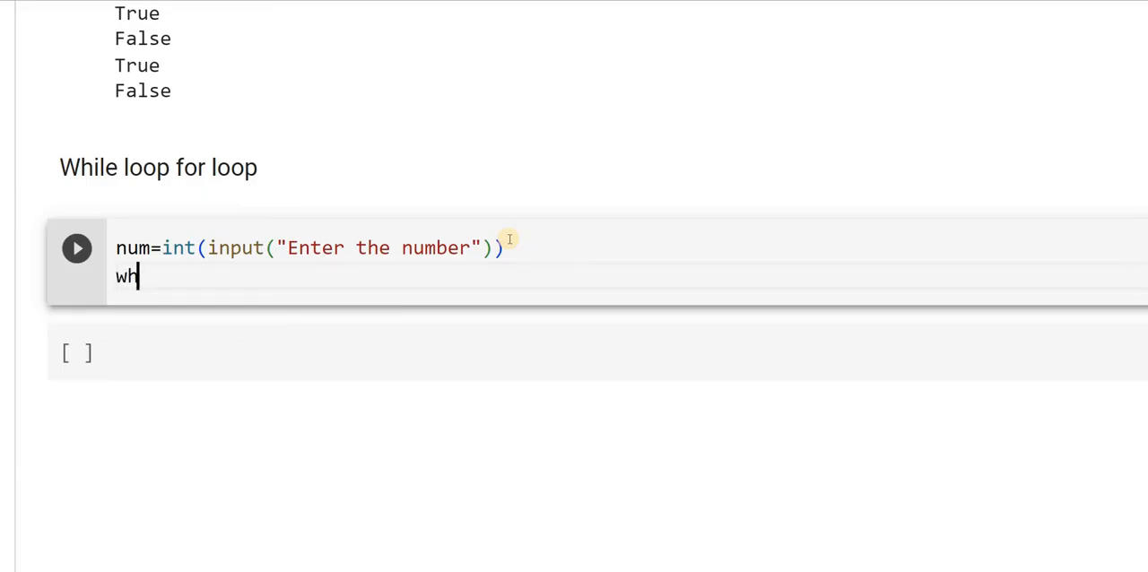
type("ile")
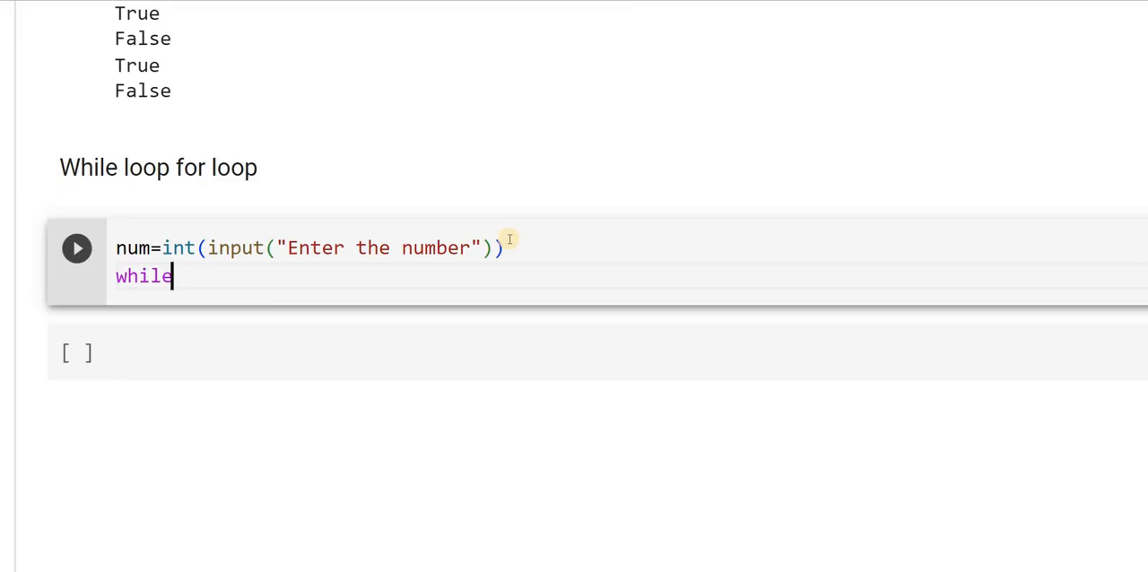
type("num")
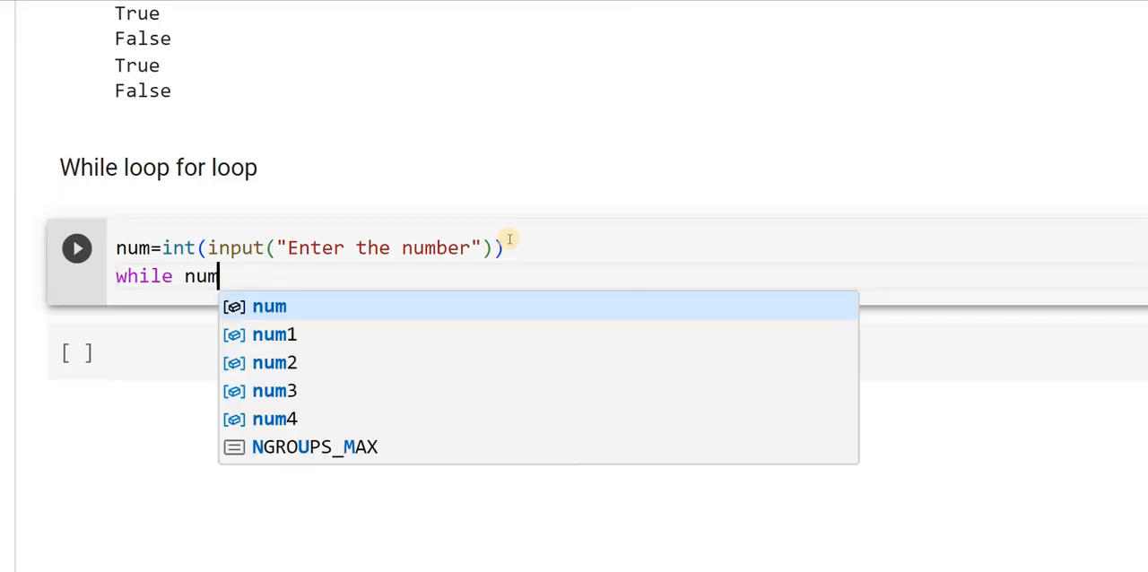
type("<=")
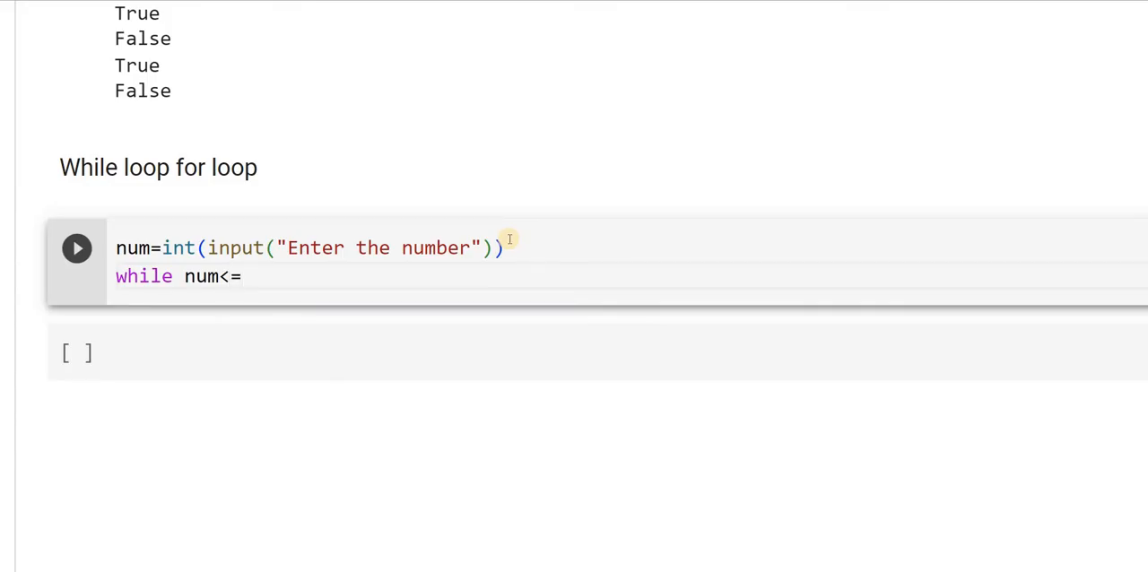
type("9")
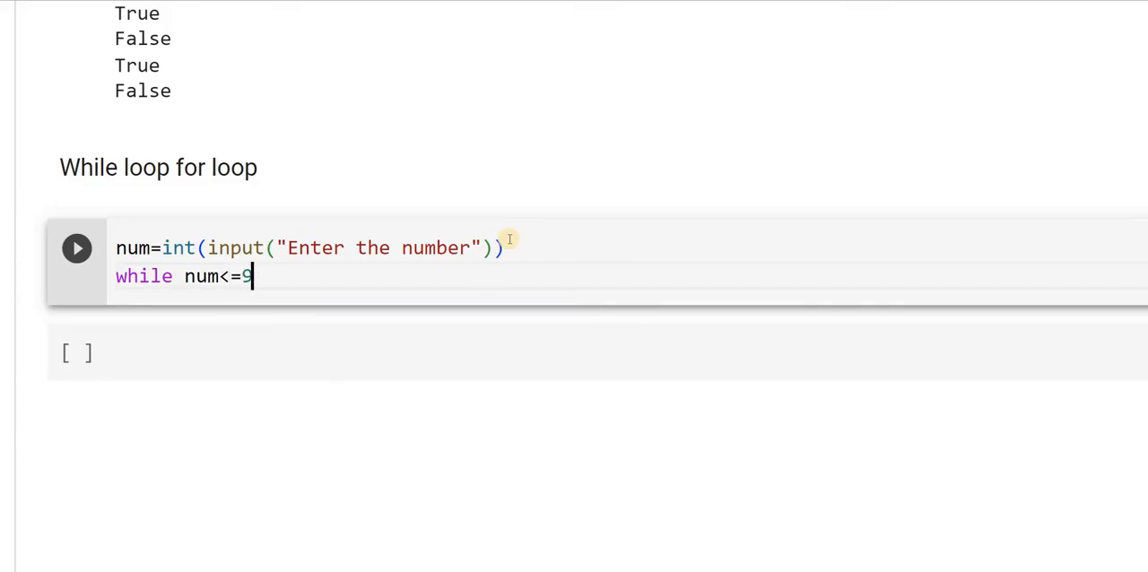
type(":")
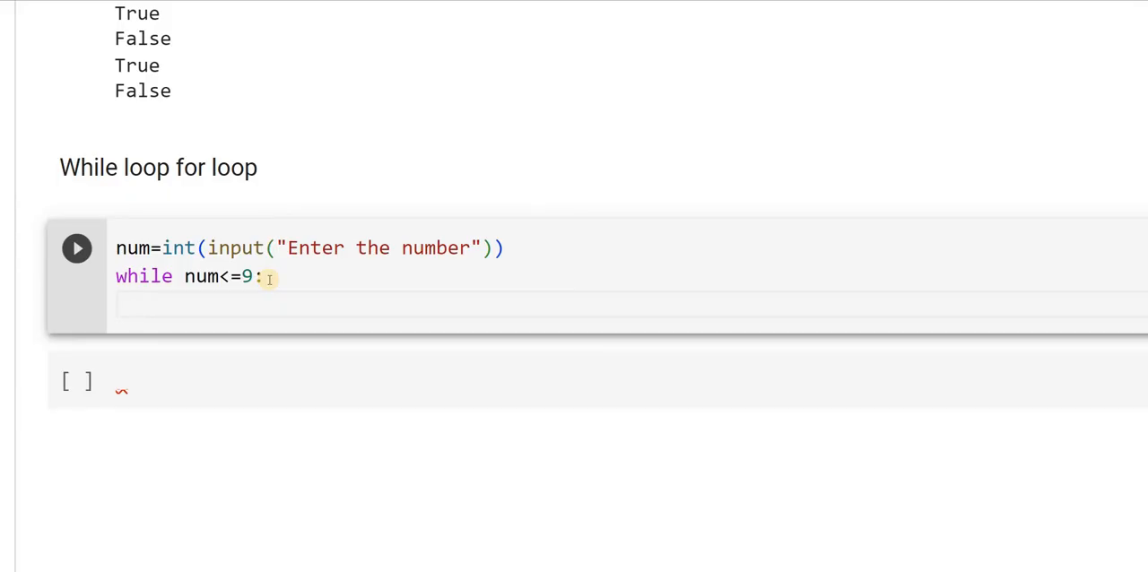
Give the loop body print("Number is single digit") followed by break.
type("print")
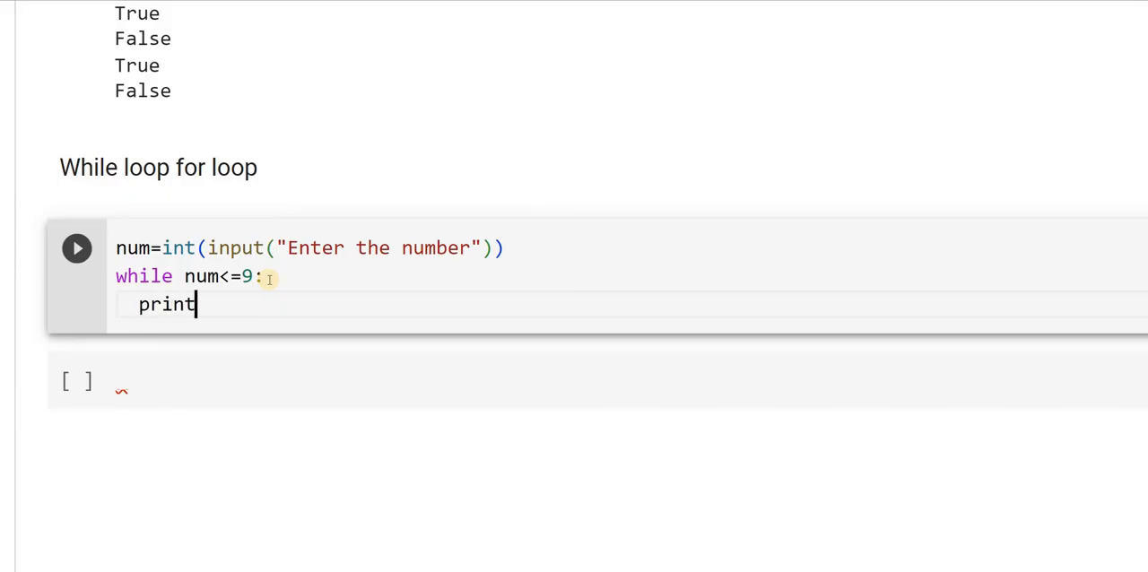
type("(")
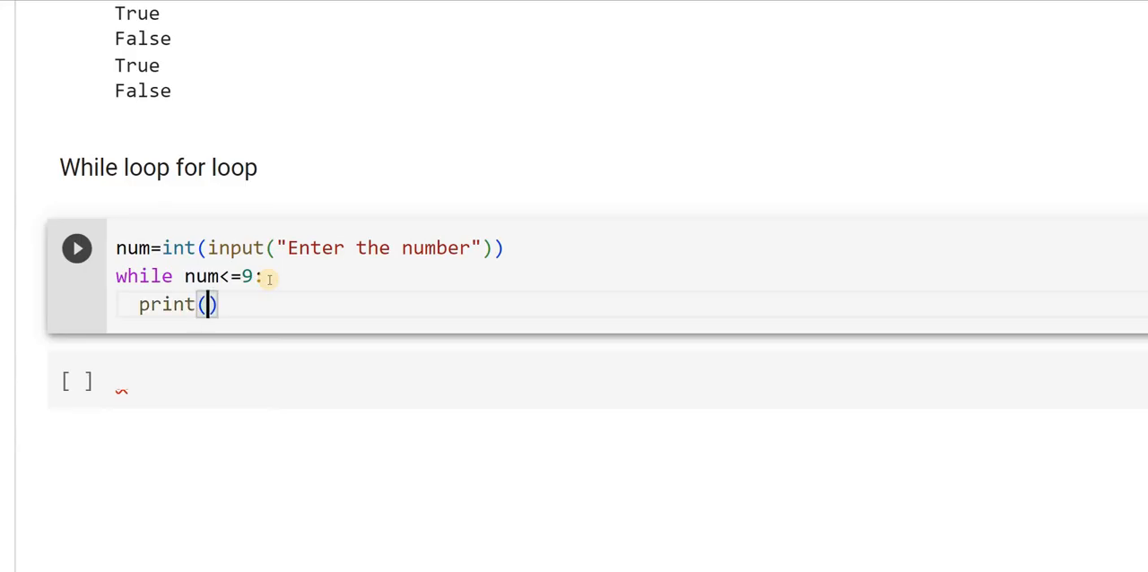
type("\"Num\"")
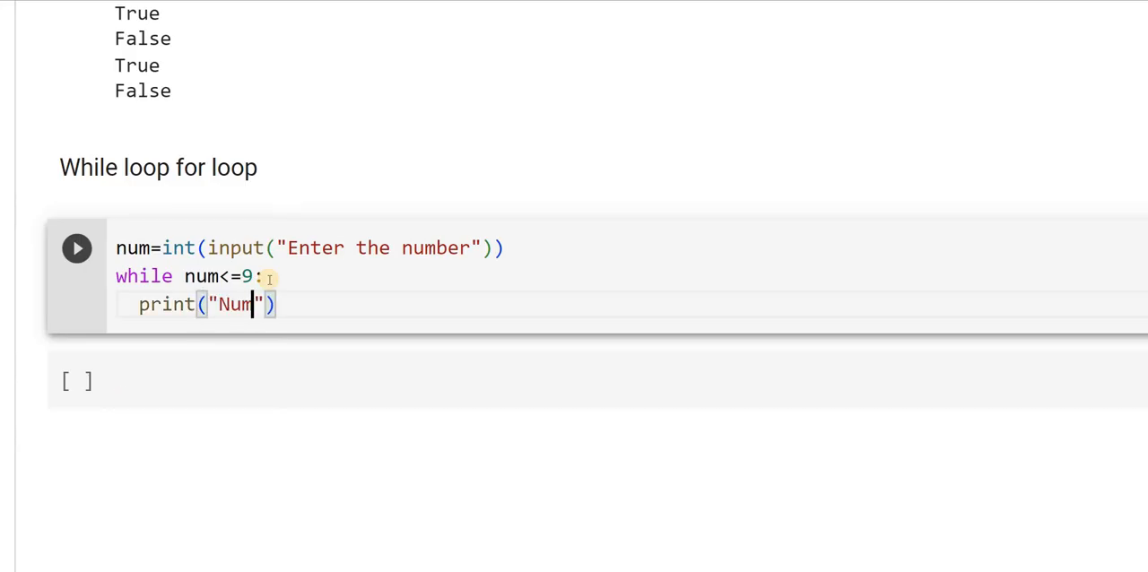
type("ber is")
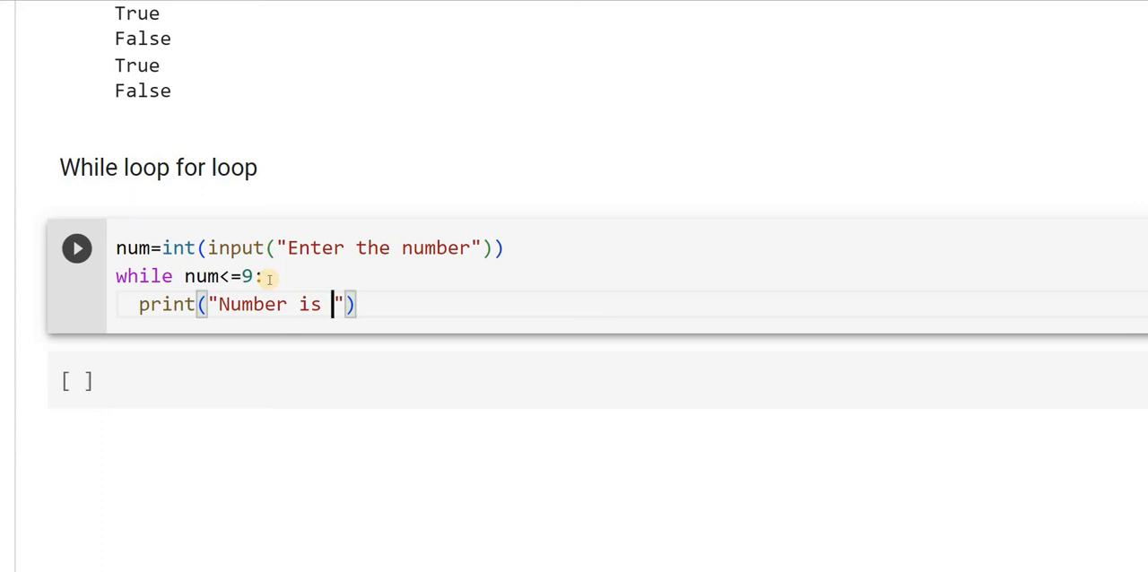
type("single di")
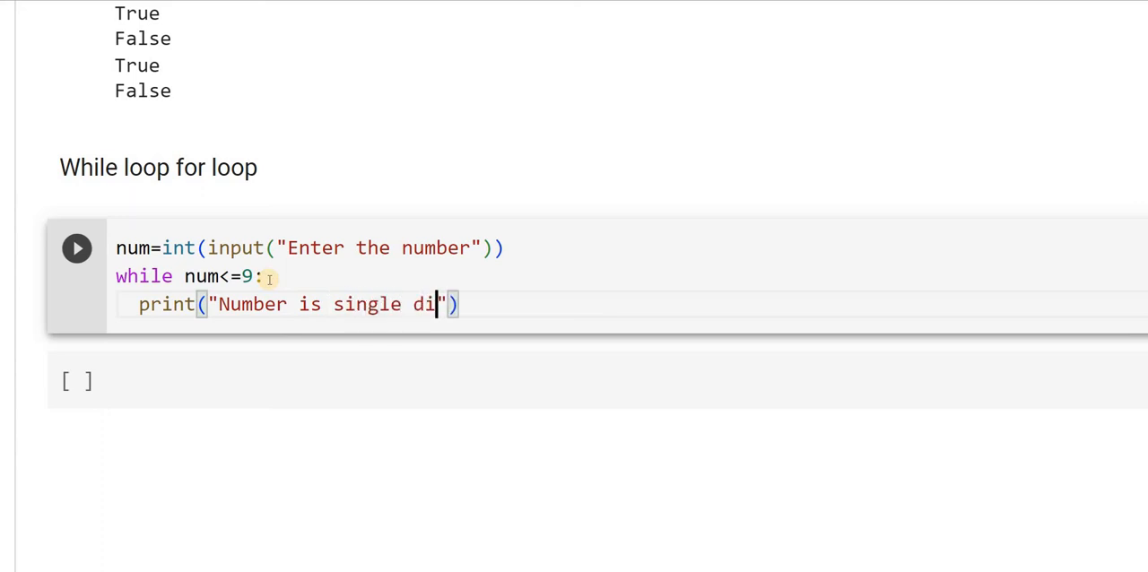
type("git")
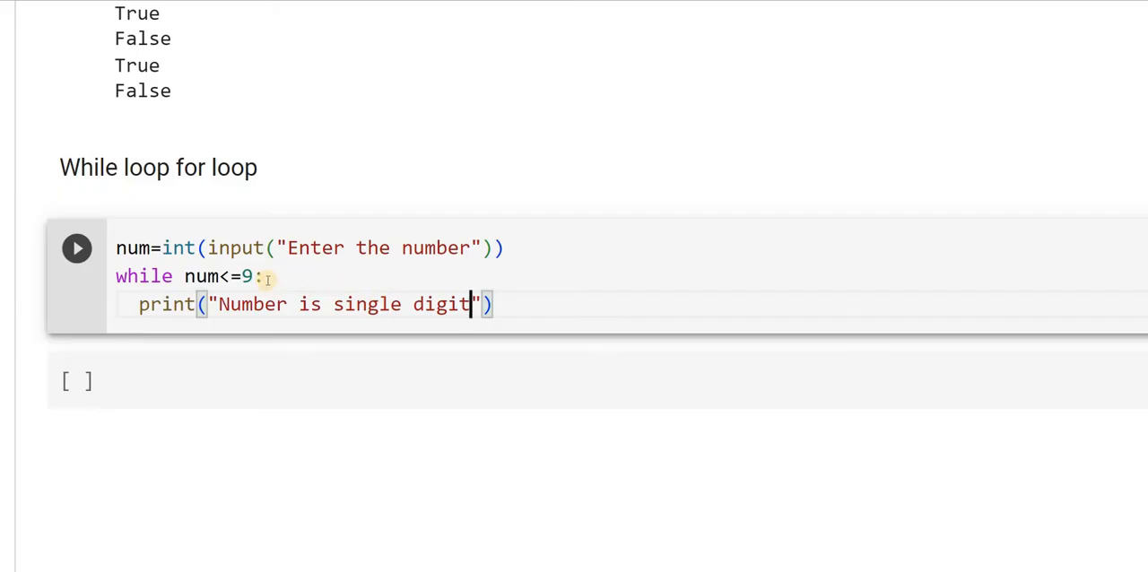
mouse_move(262, 347)
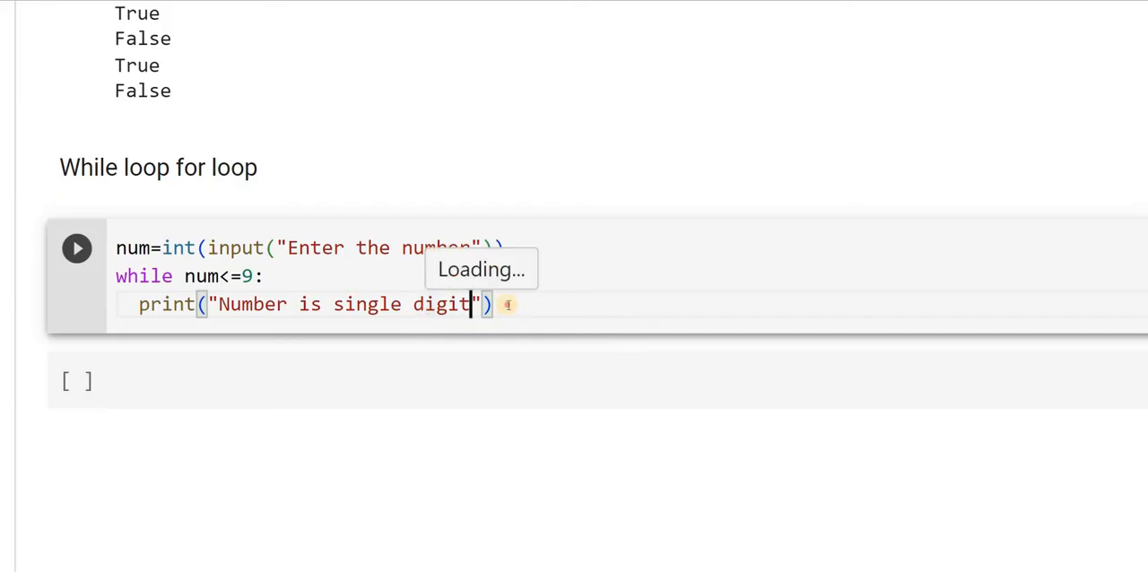
mouse_move(492, 305)
type("brea")
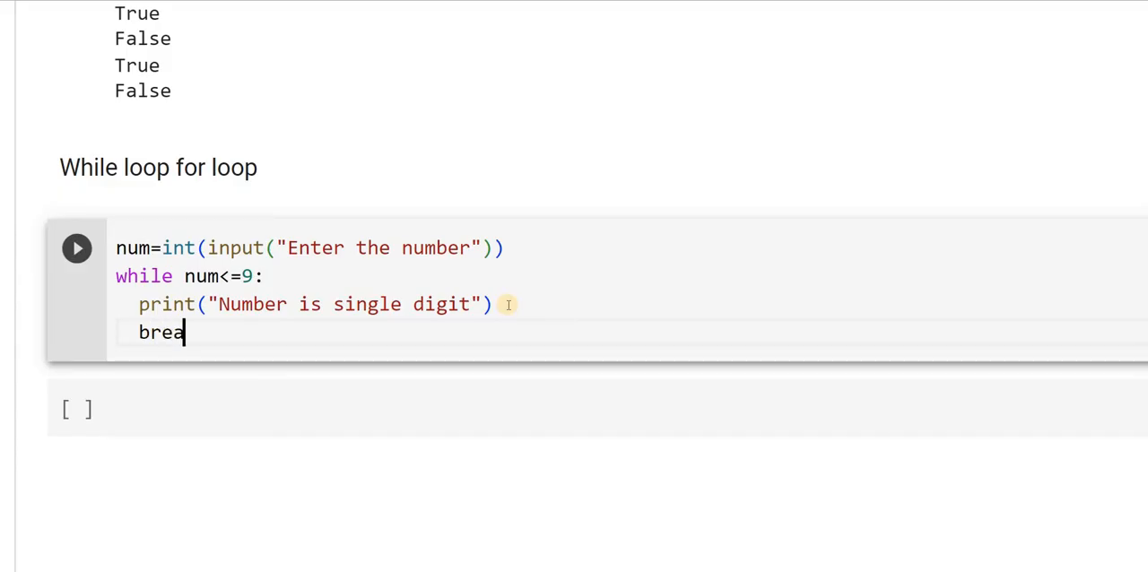
type("k")
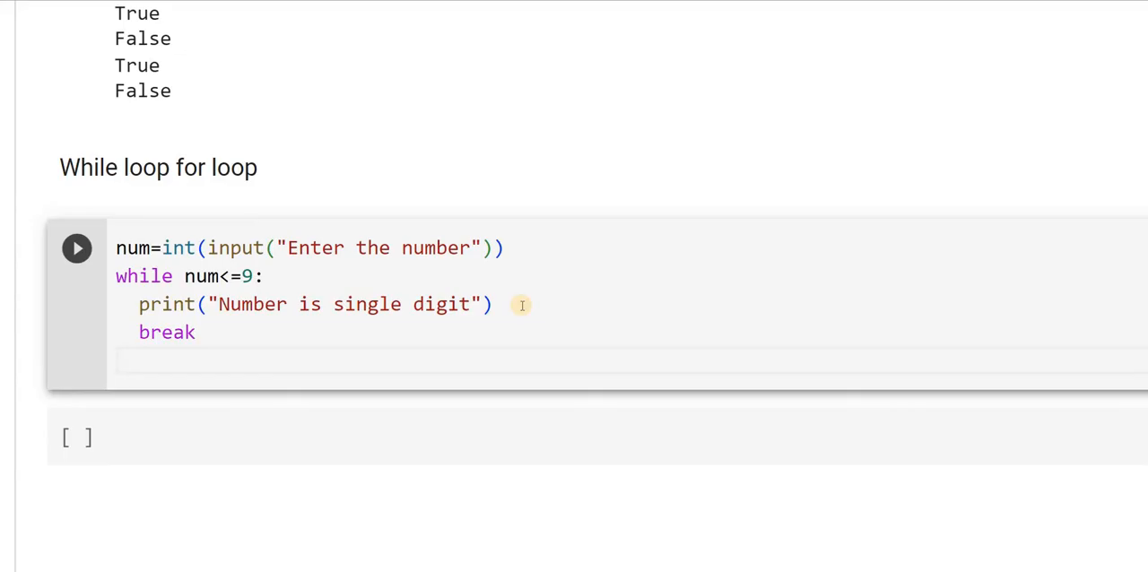
Add a second loop header while num>9 and num<=99:.
type("while")
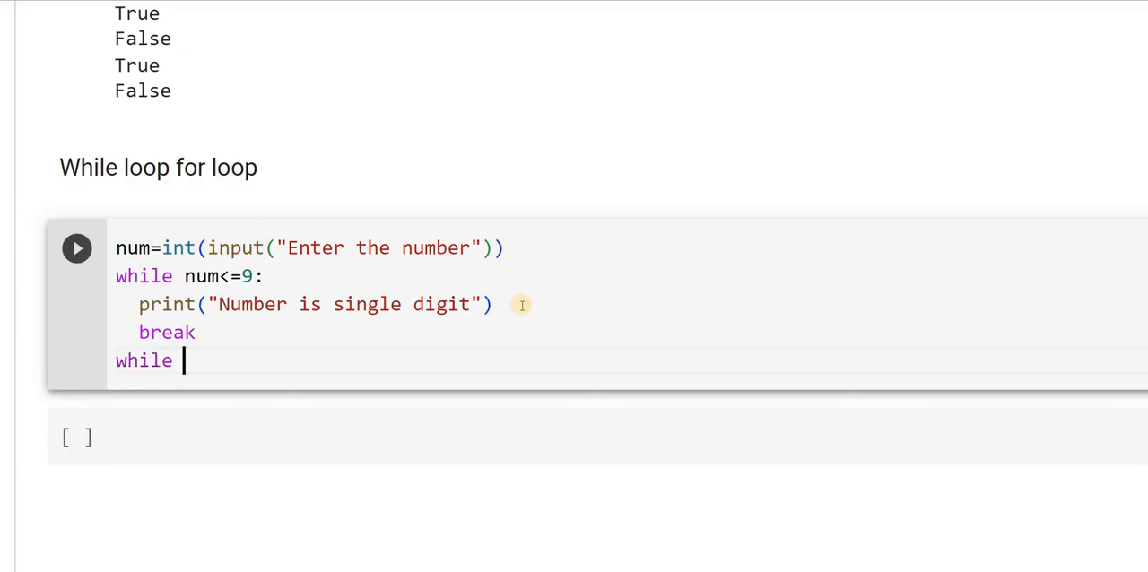
type("n")
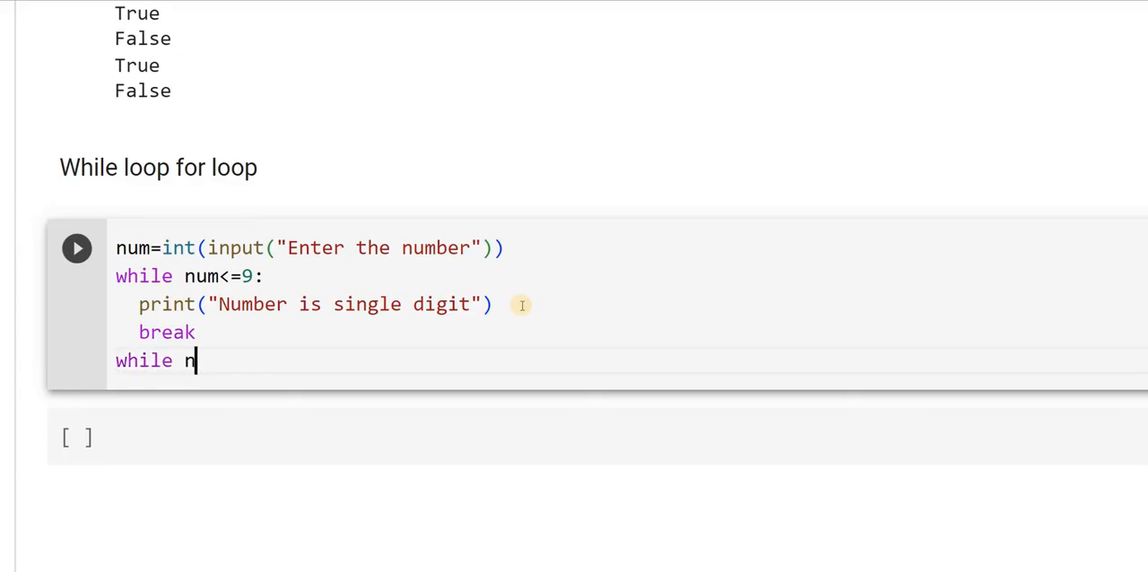
type("um")
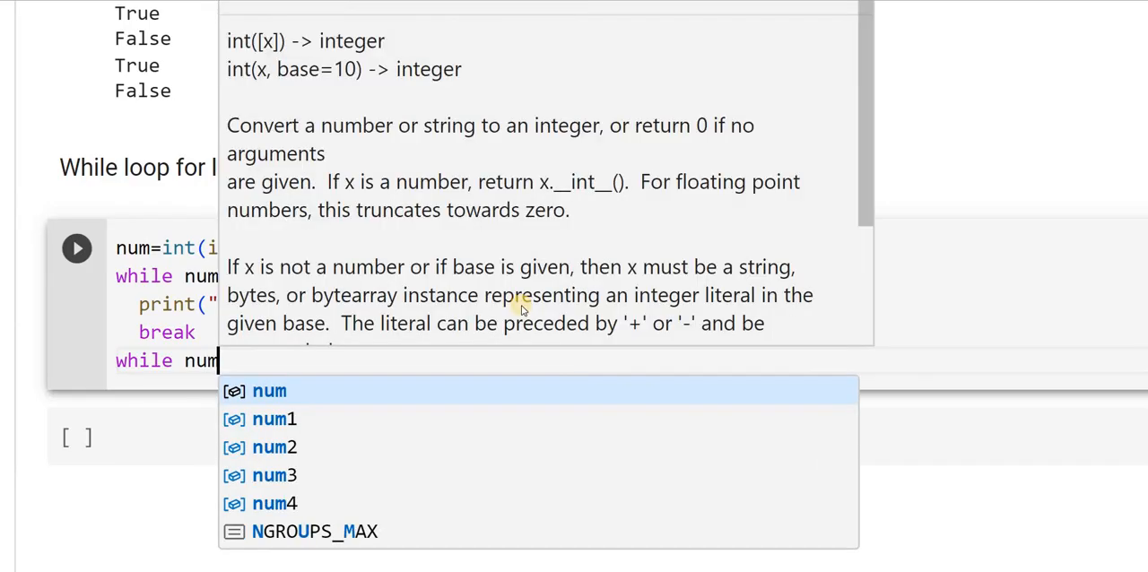
type(">=")
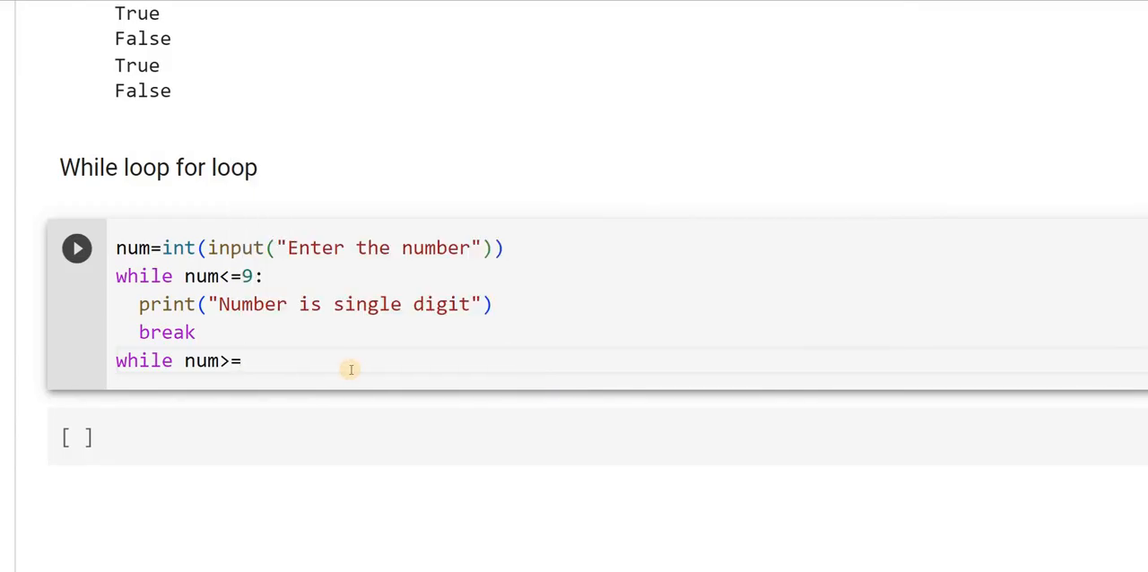
type("9")
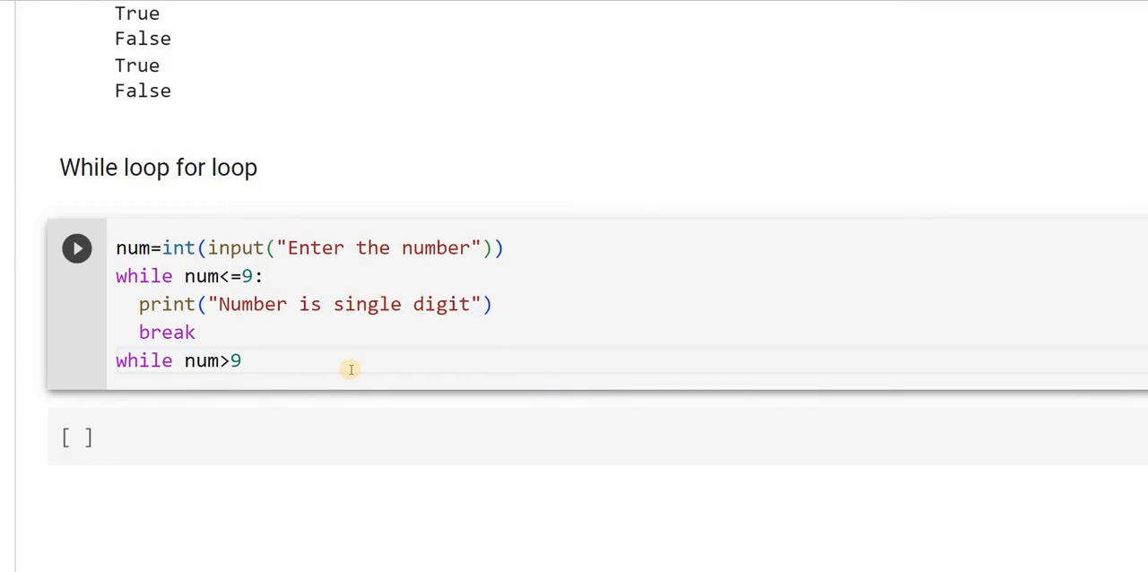
type("and")
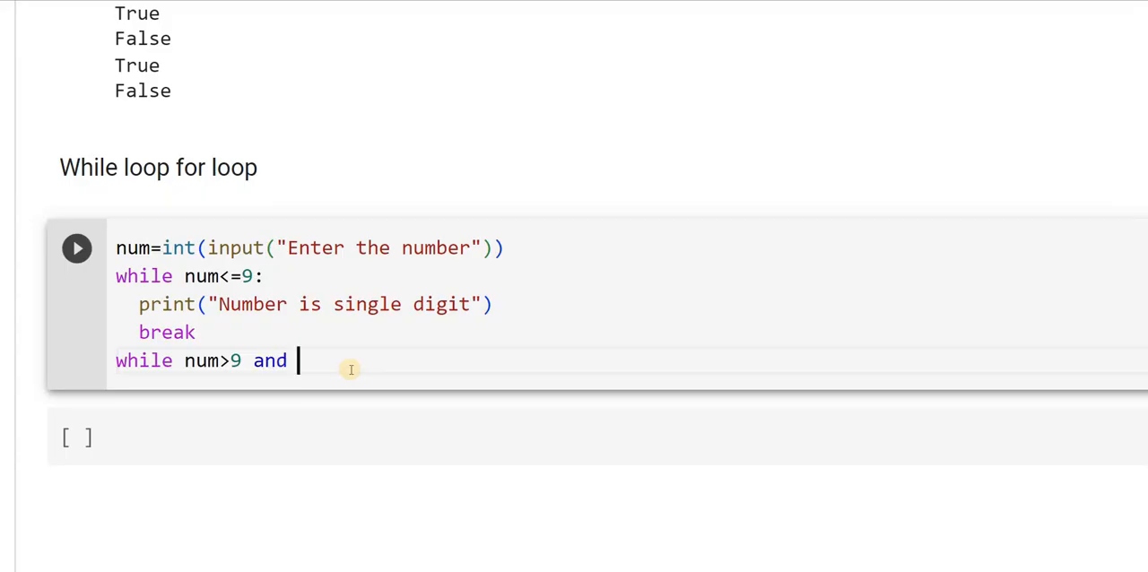
type("n")
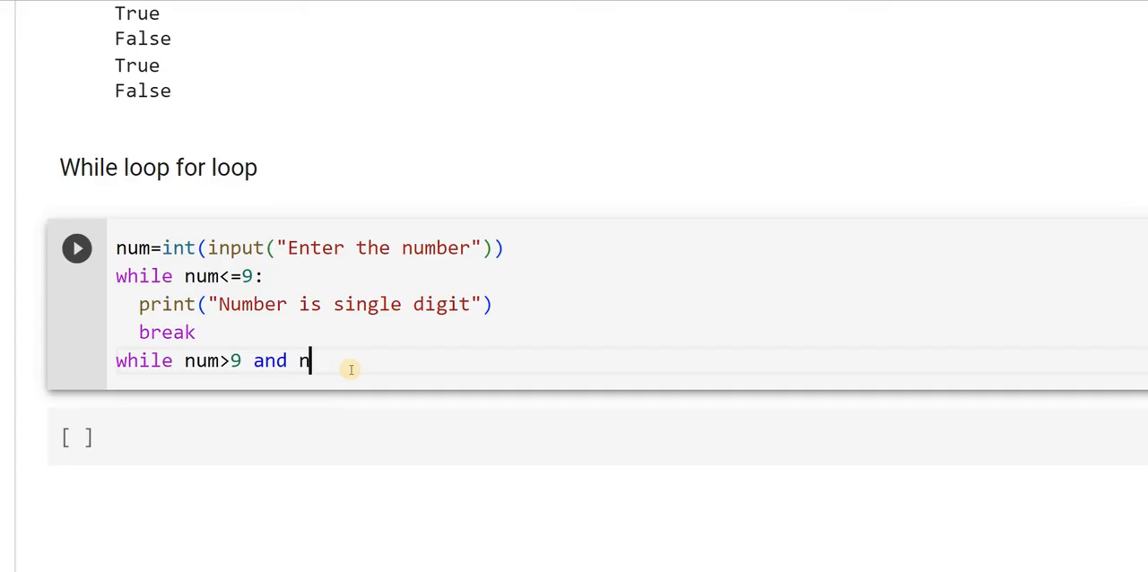
type("um")
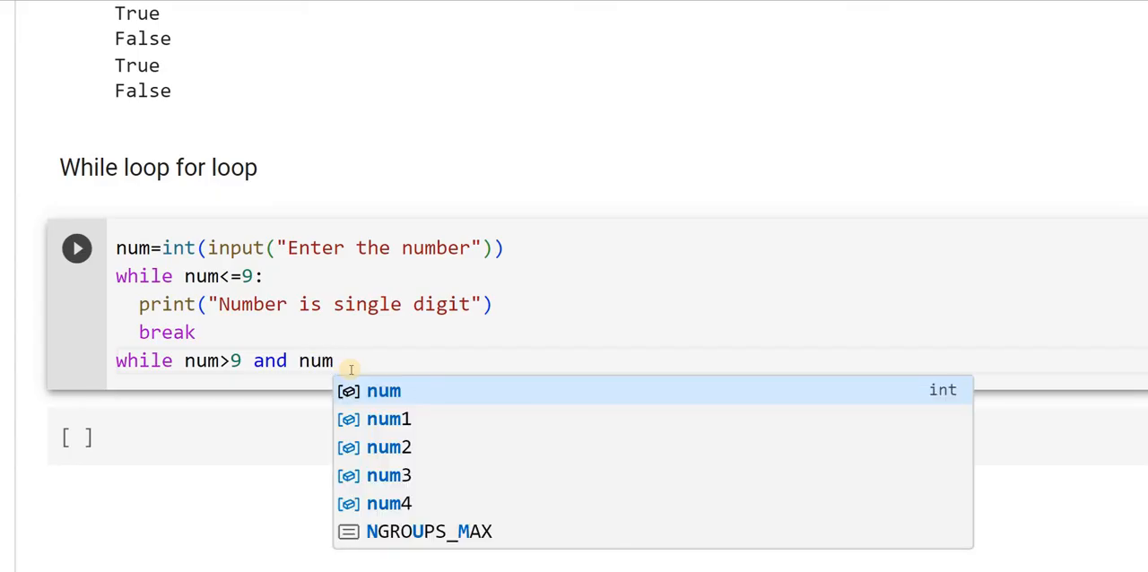
type("<=")
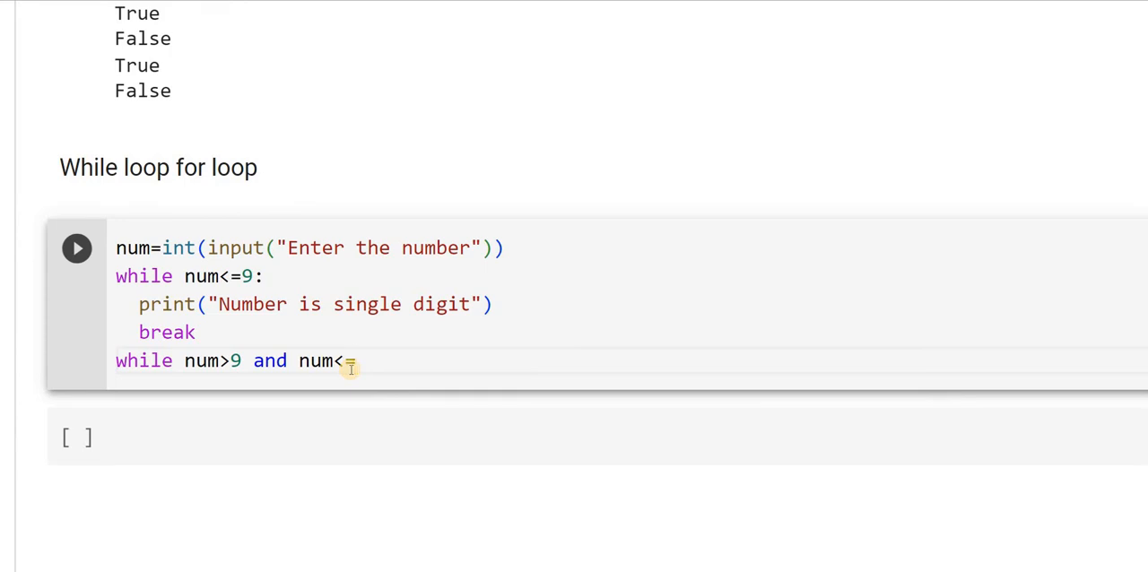
type("99")
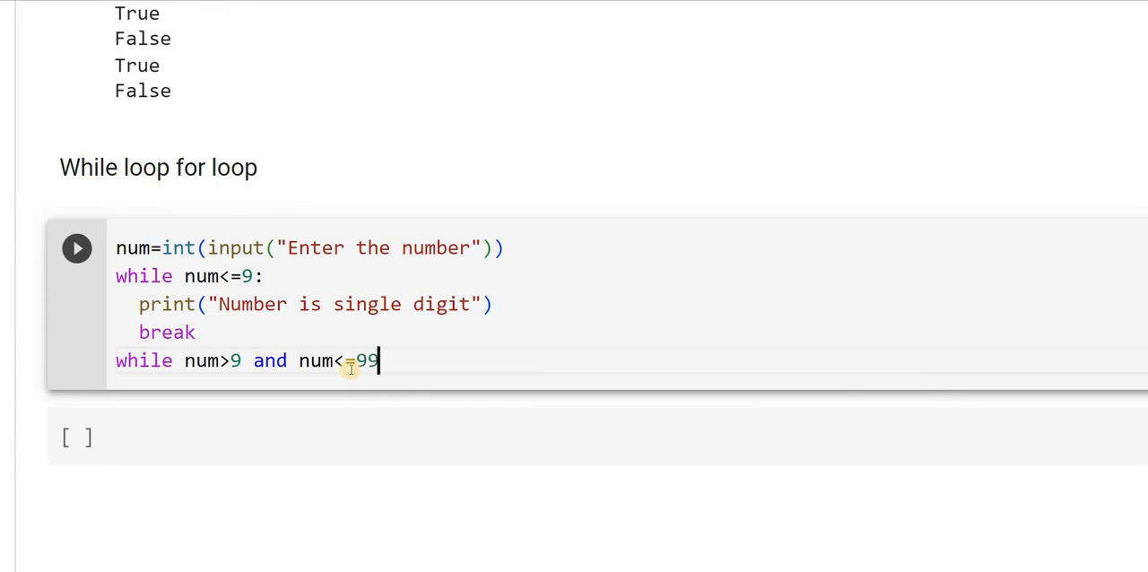
type(":")
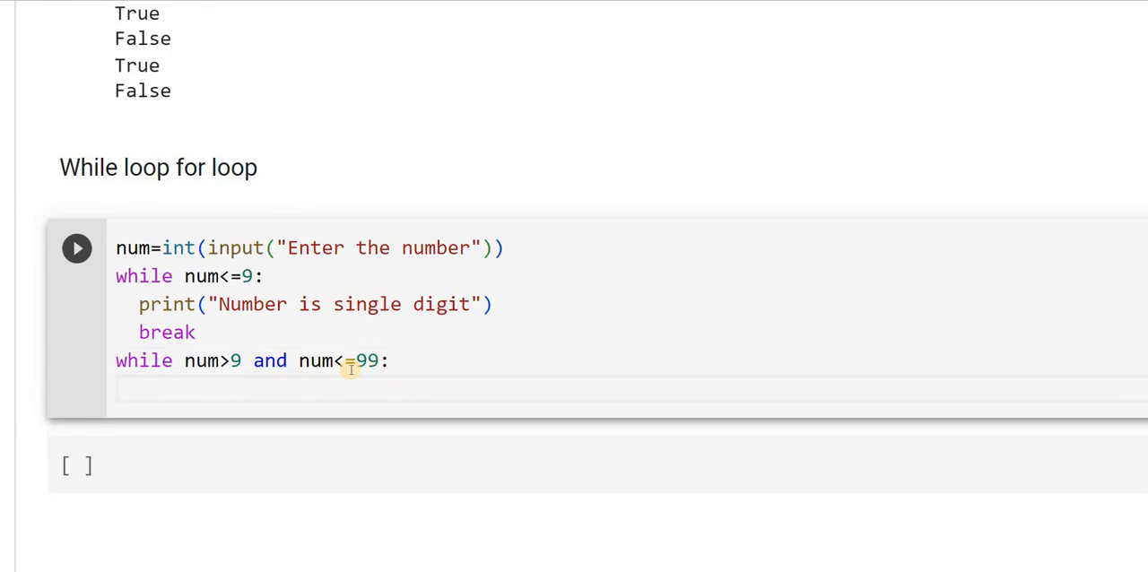
Give the second loop body print("Number is double digit") followed by break.
type("print")
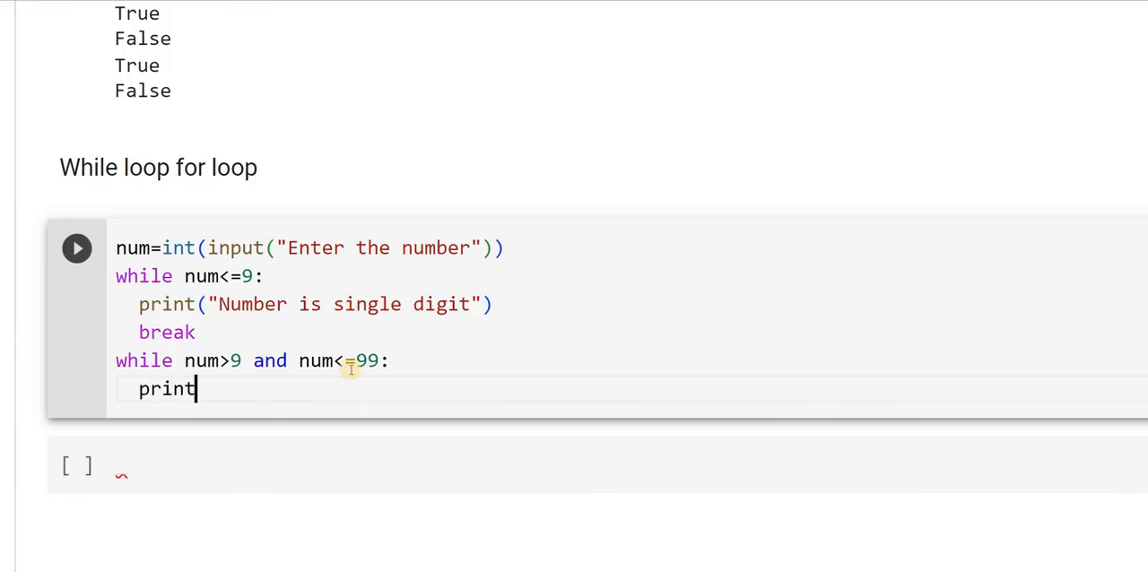
type("(")
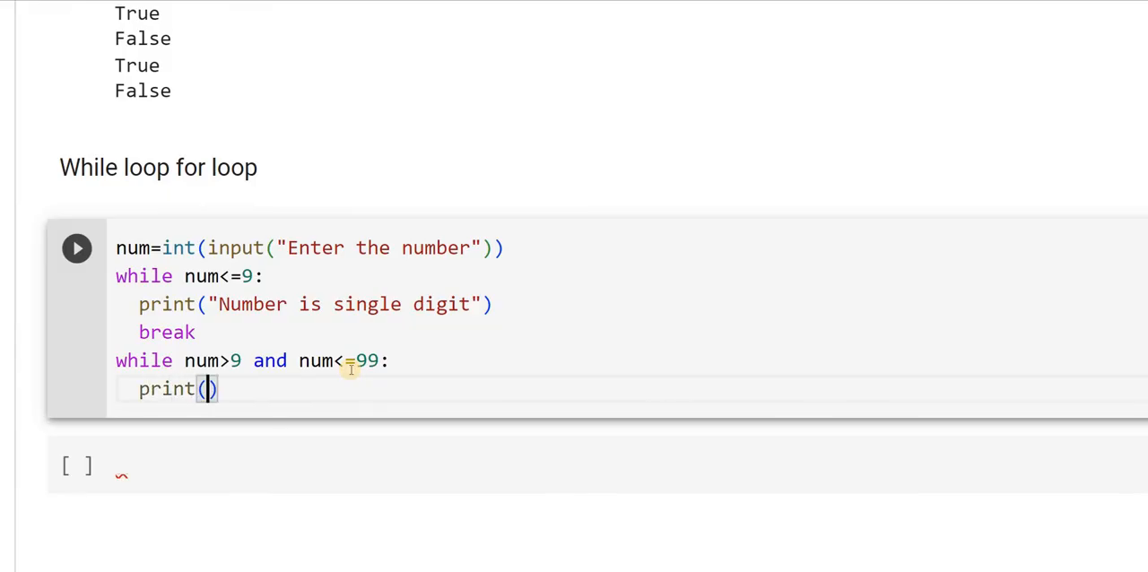
type("\"Number is d")
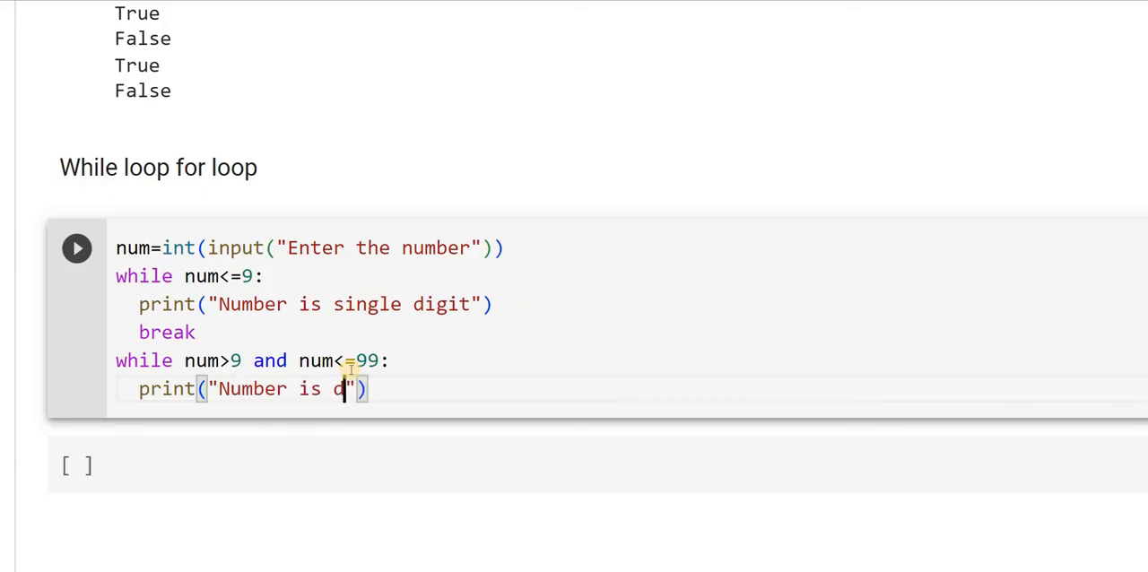
type("ouble")
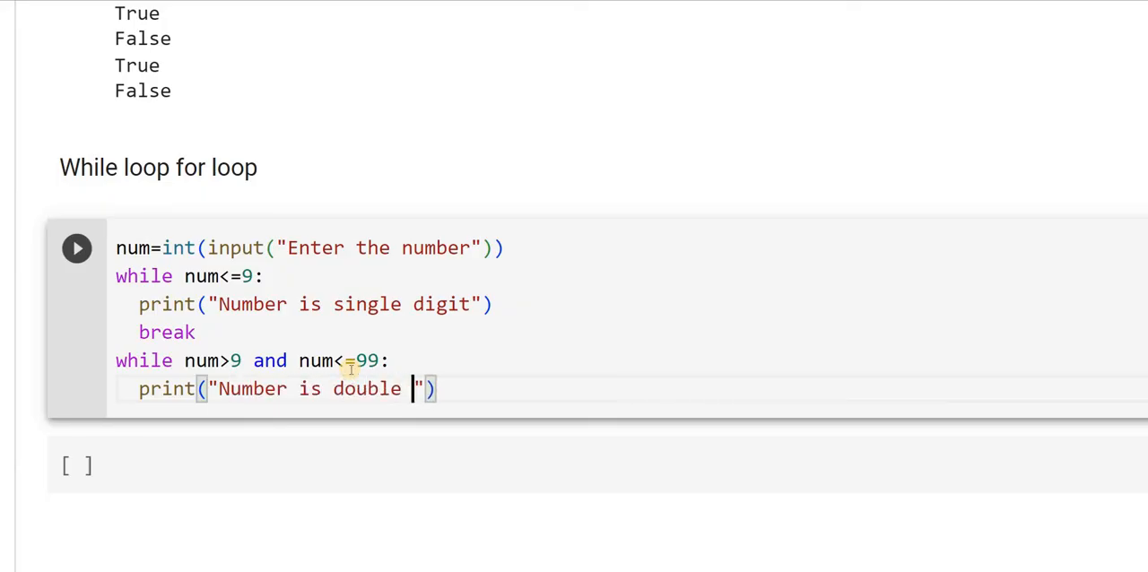
type("dig")
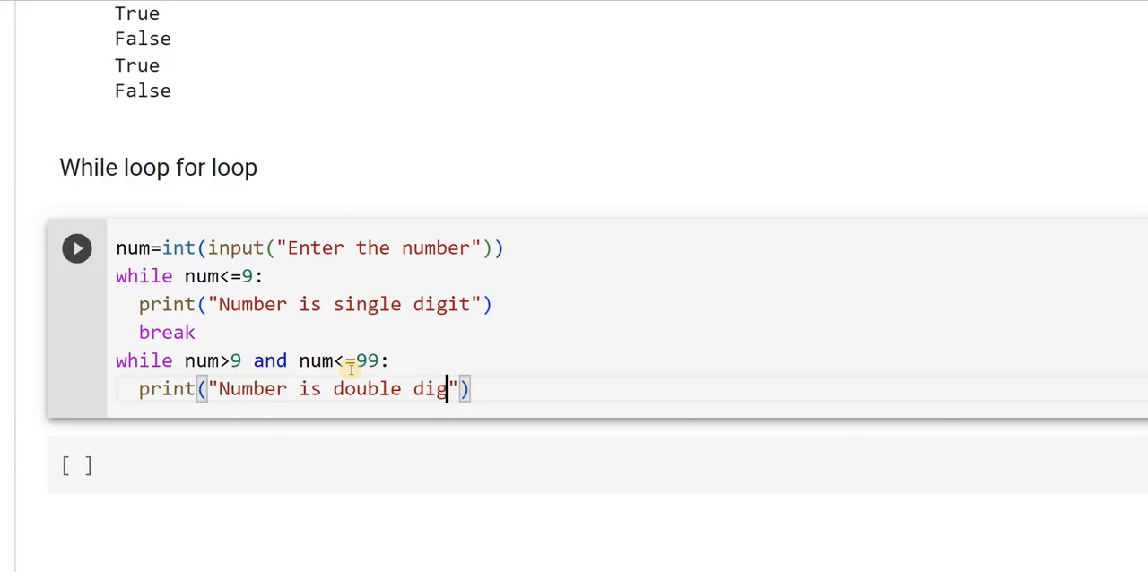
type("it")
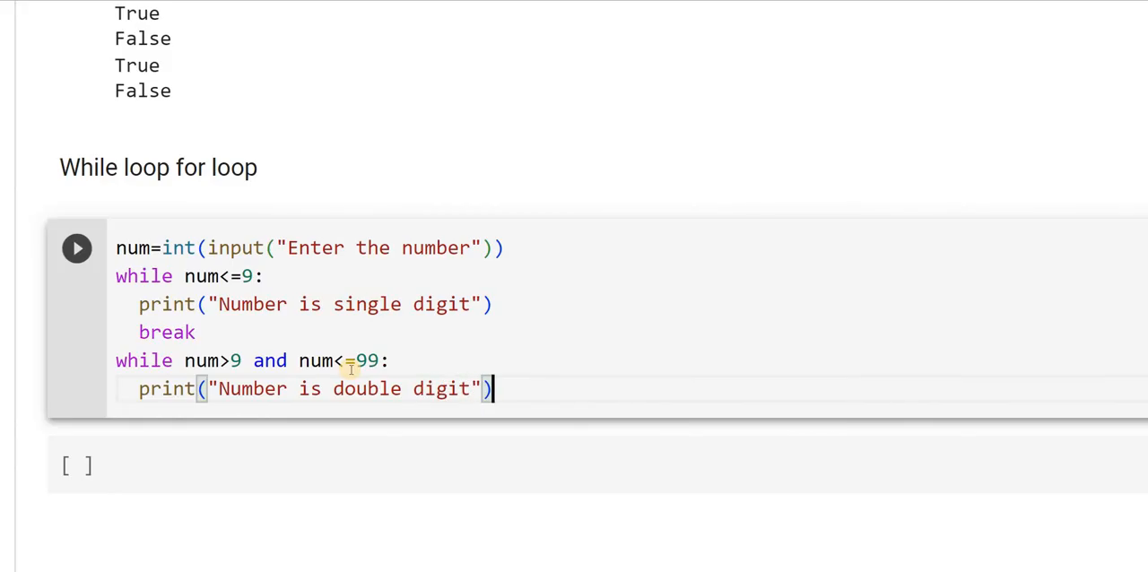
type("br")
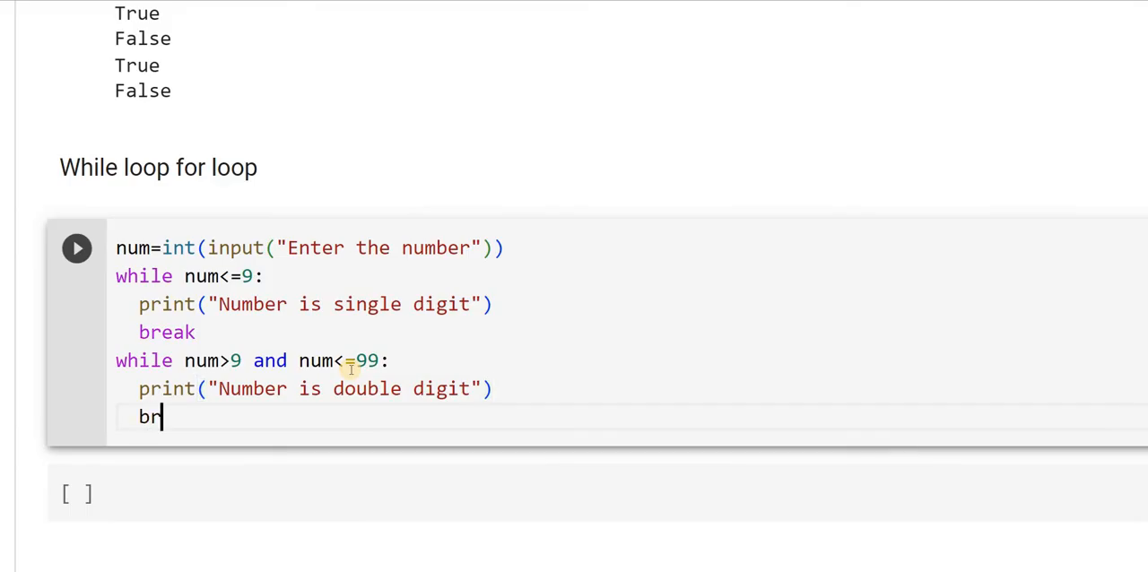
type("eak")
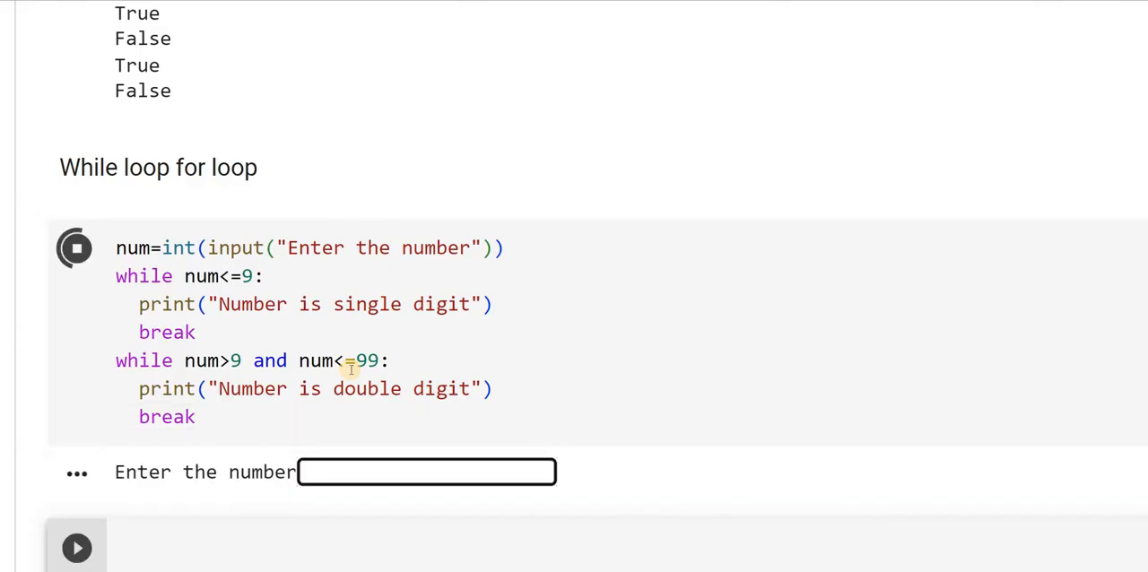
Test the cell with input 3 (single digit) and again with 66 (double digit).
type("3")
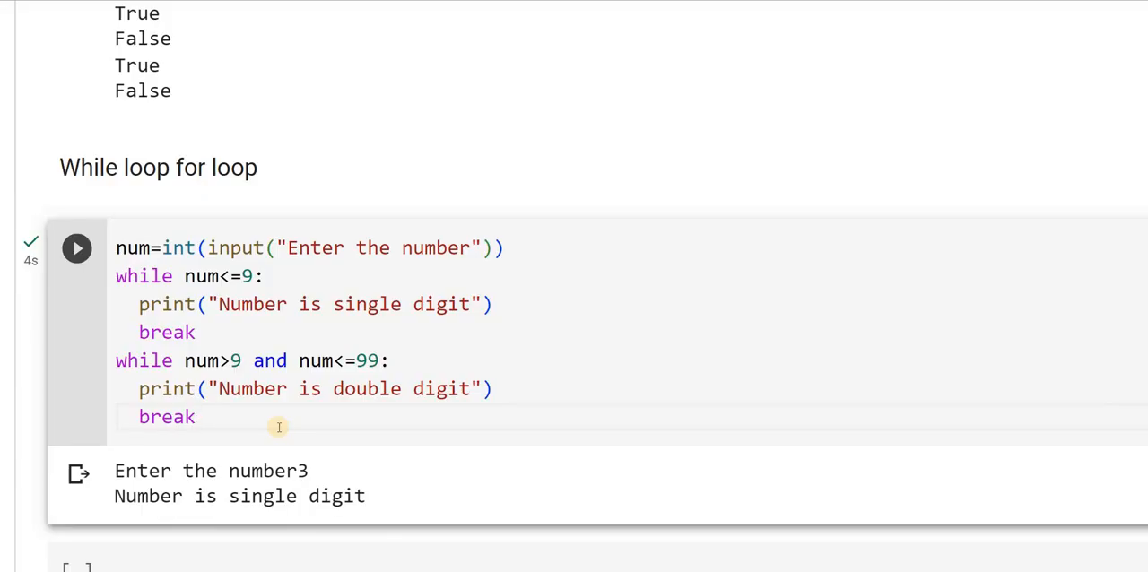
left_click(75, 248)
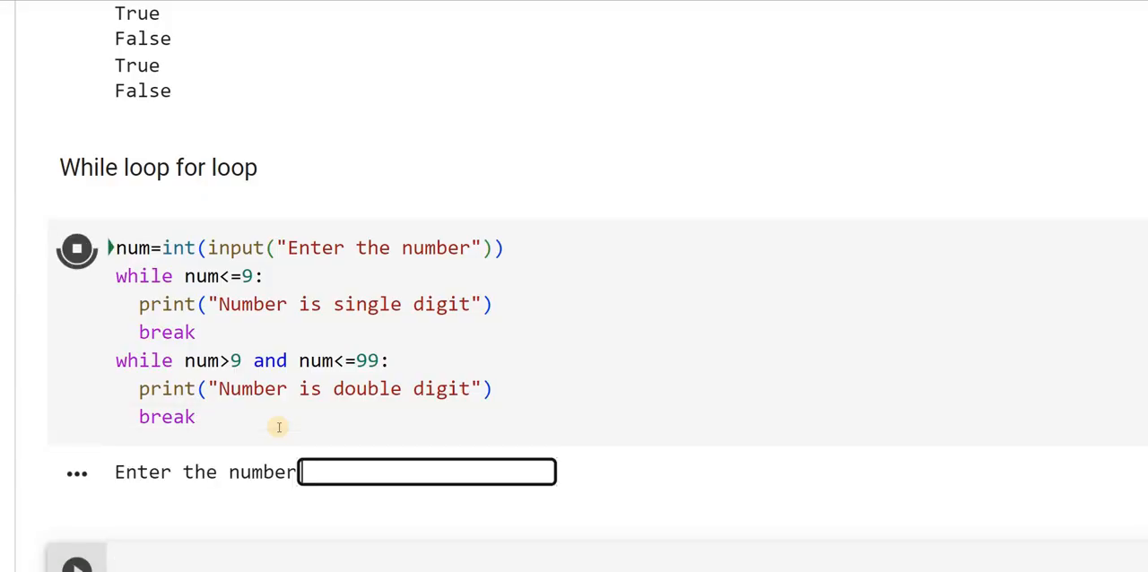
type("66")
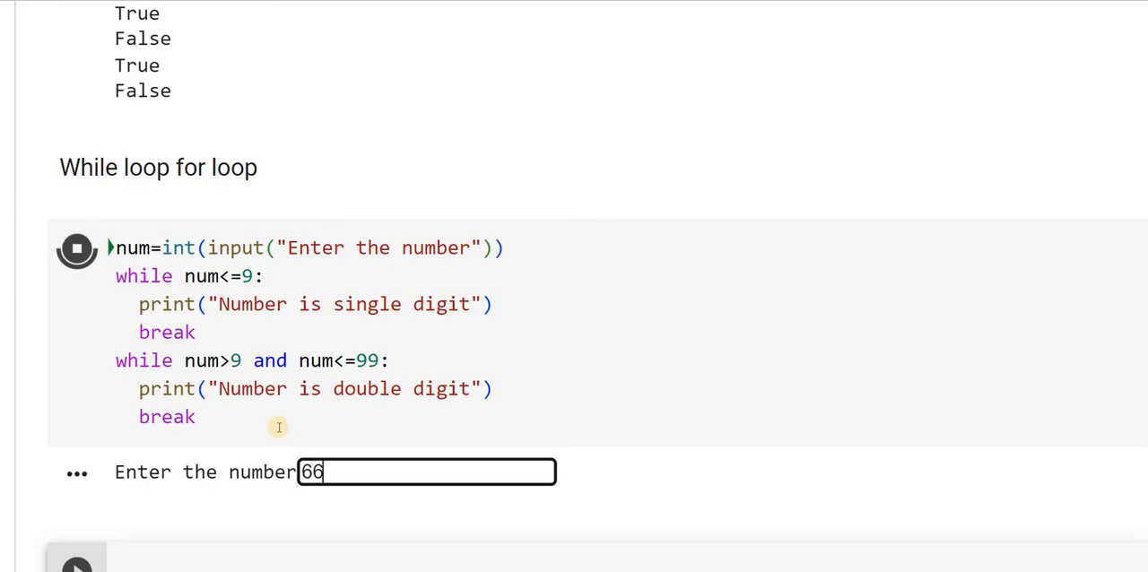
key("Return")
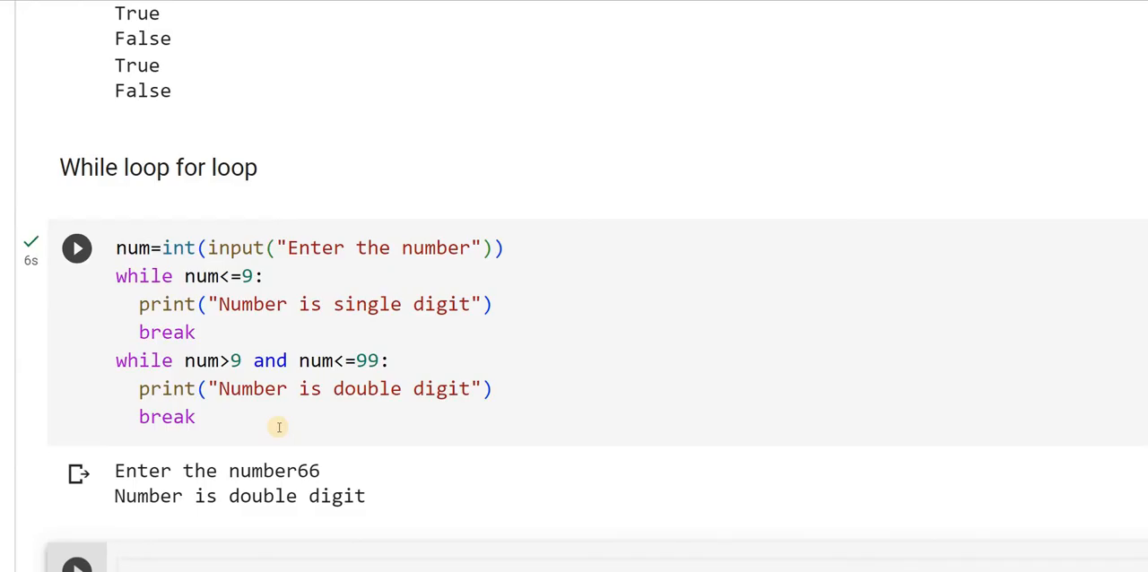
mouse_move(233, 427)
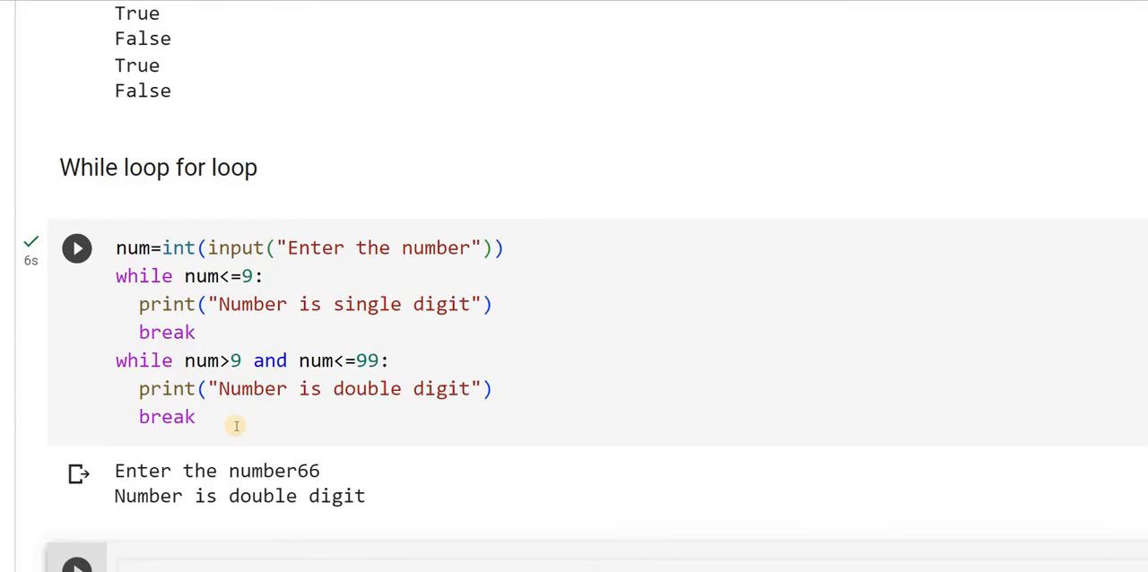
Run the cell with input 999, see no message, and start a new line after break.
left_click(75, 248)
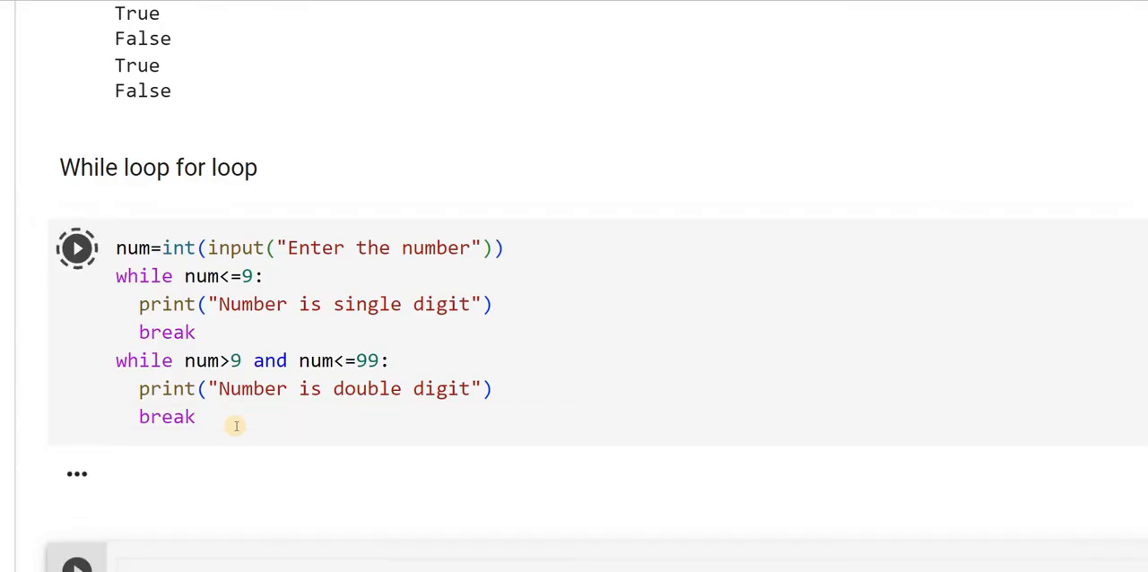
left_click(78, 247)
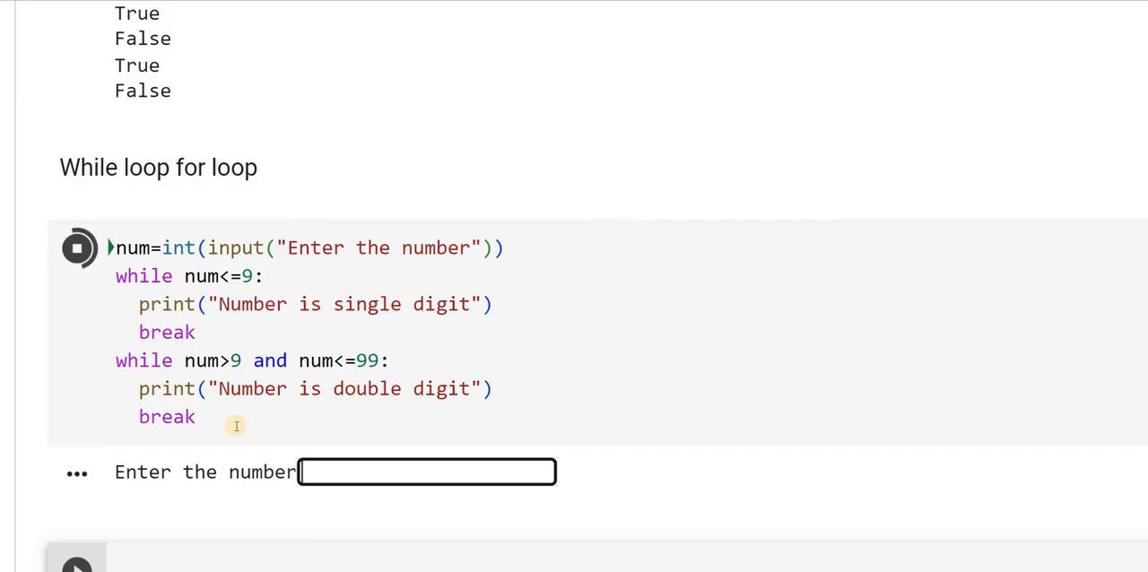
type("999")
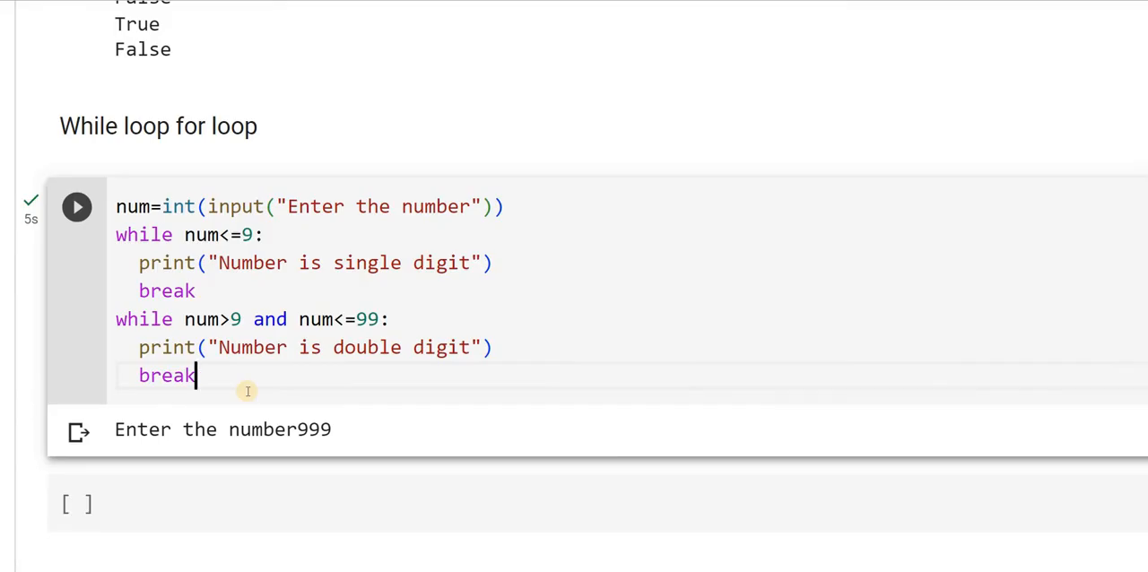
key("enter")
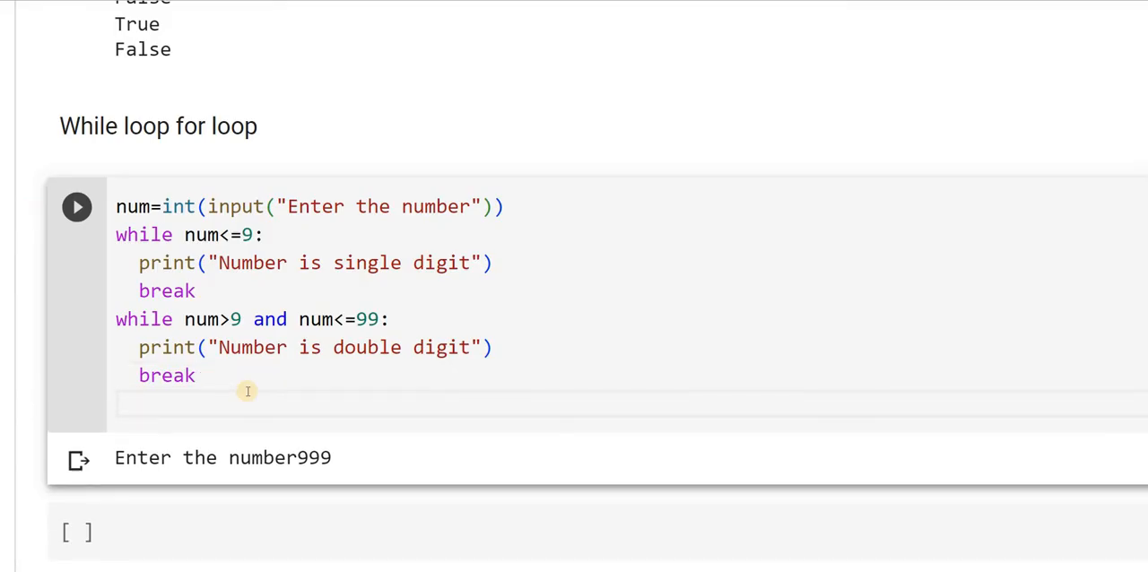
Add an else branch printing "Number has more than two digits".
type("els")
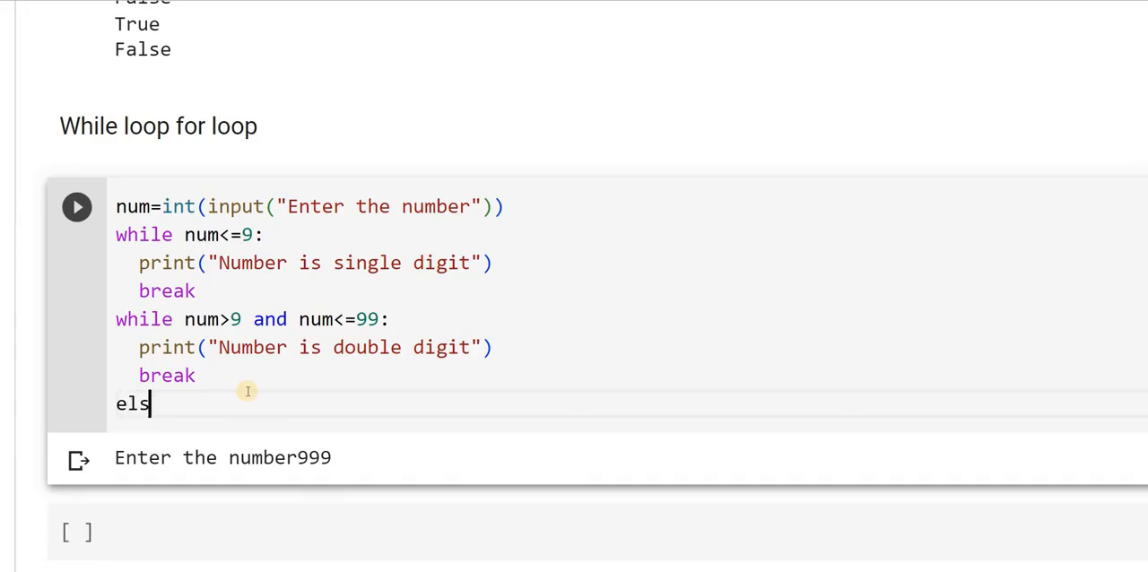
type("e:")
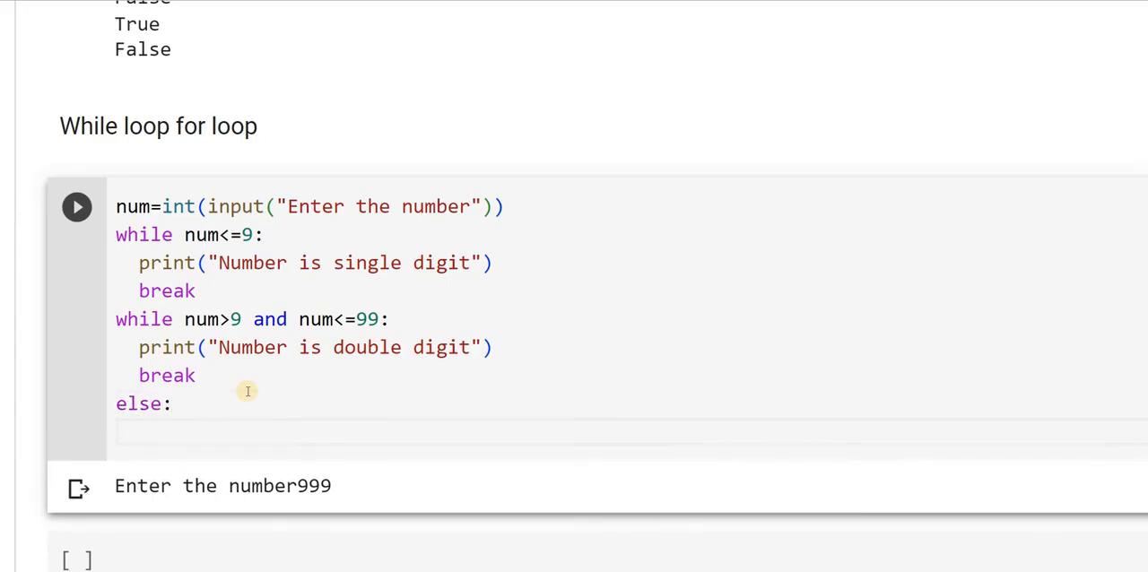
type("print")
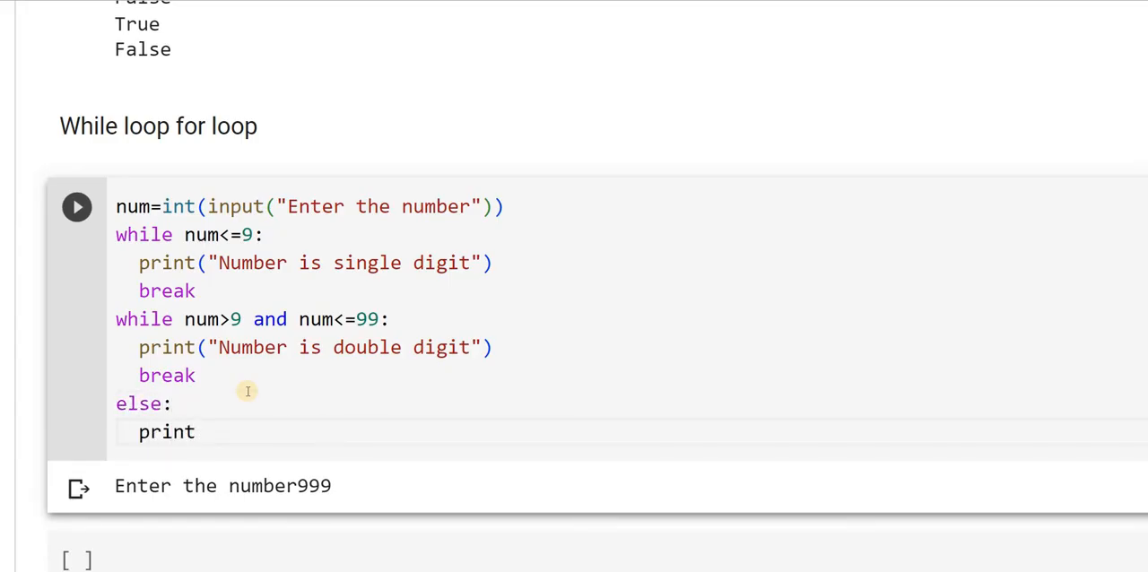
type("()")
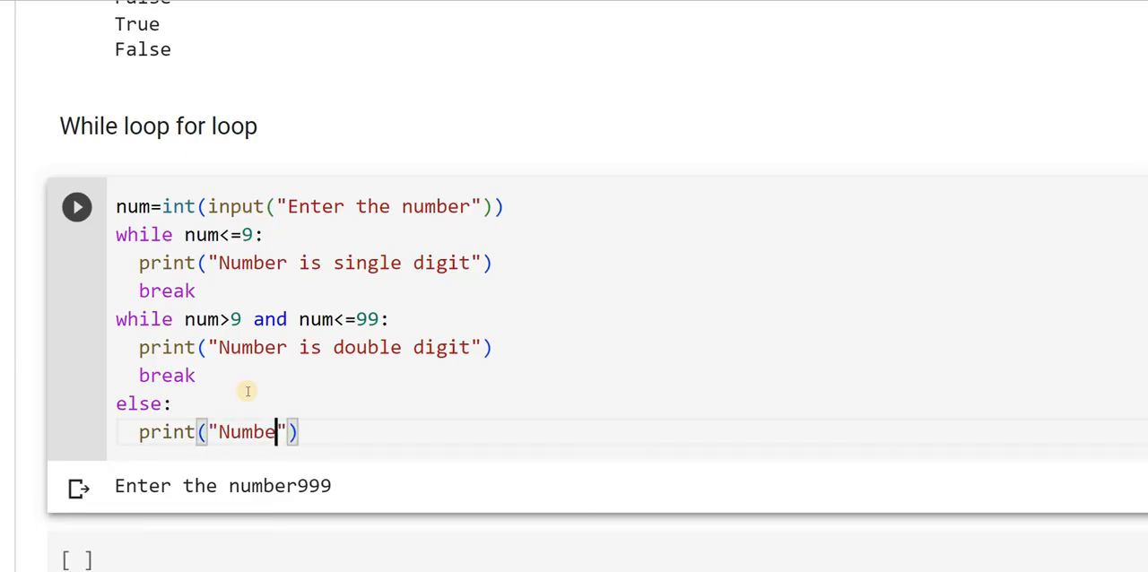
type("r is more")
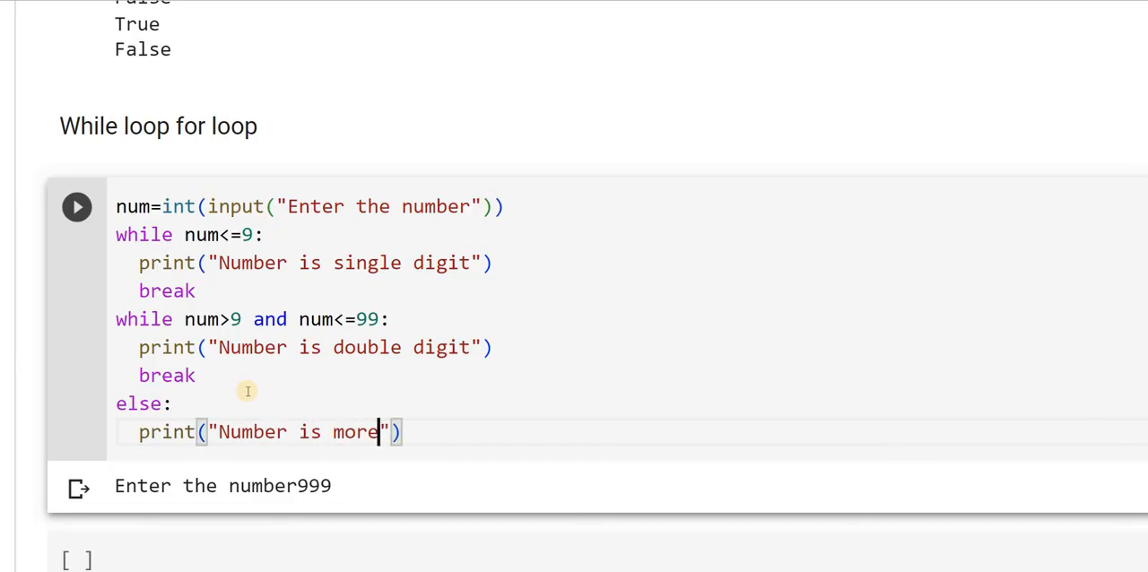
type("th")
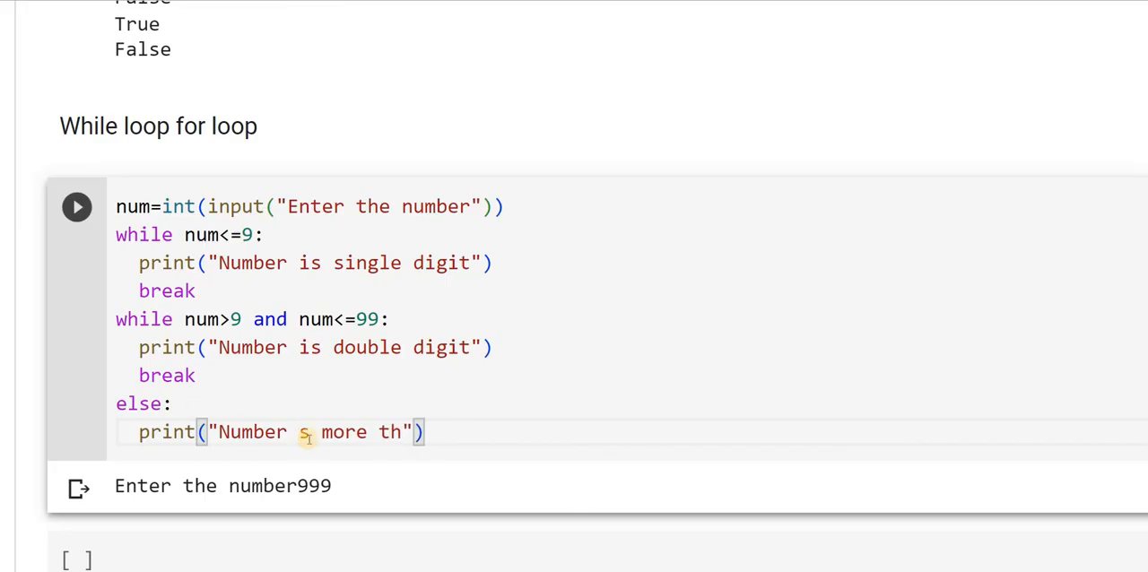
type("has")
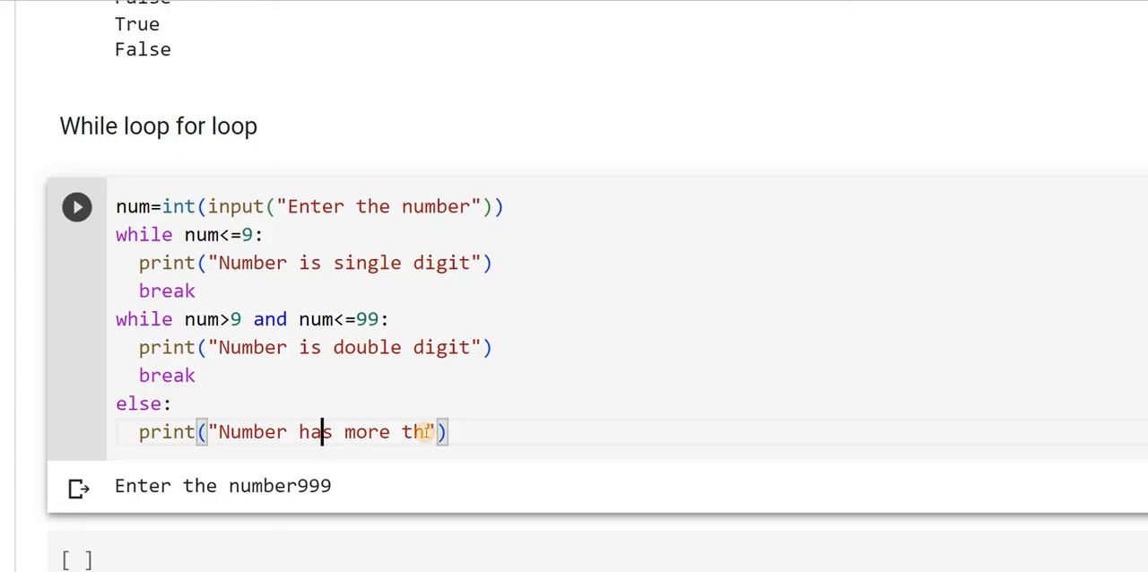
type("an")
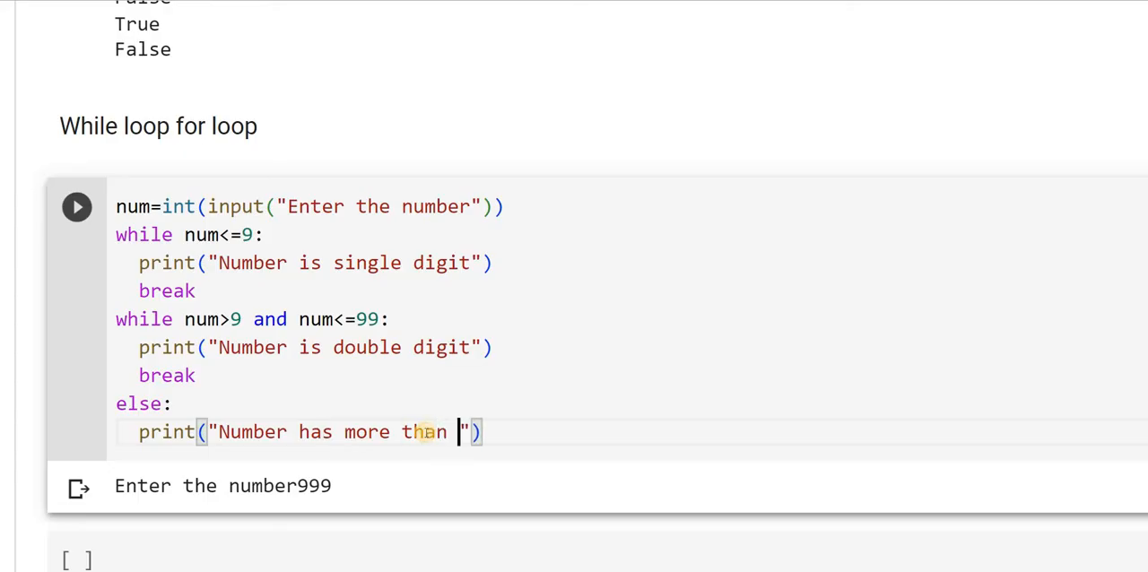
type("t")
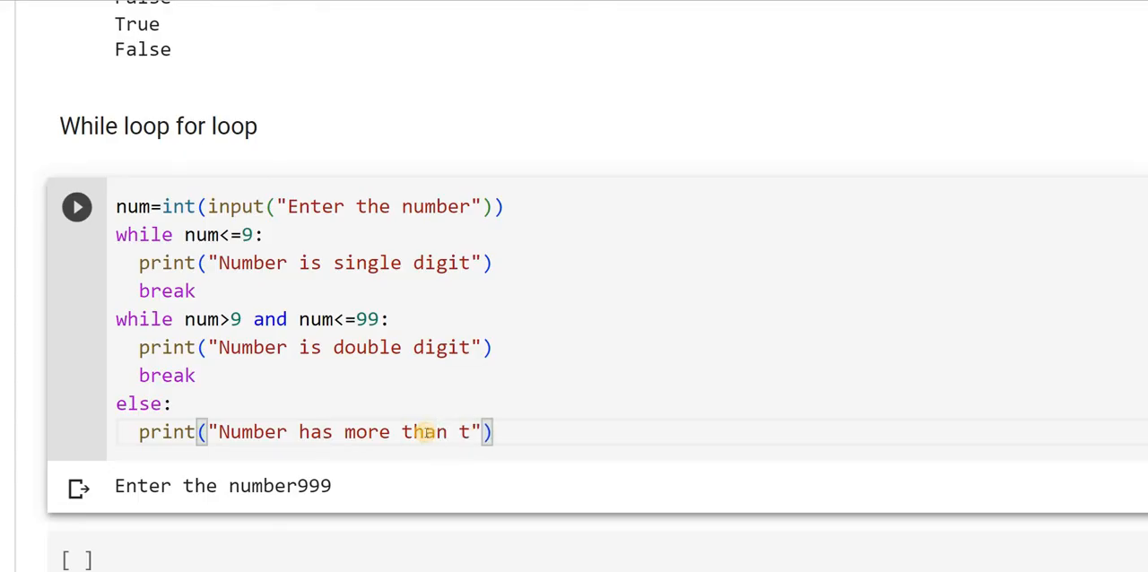
type("wo digits")
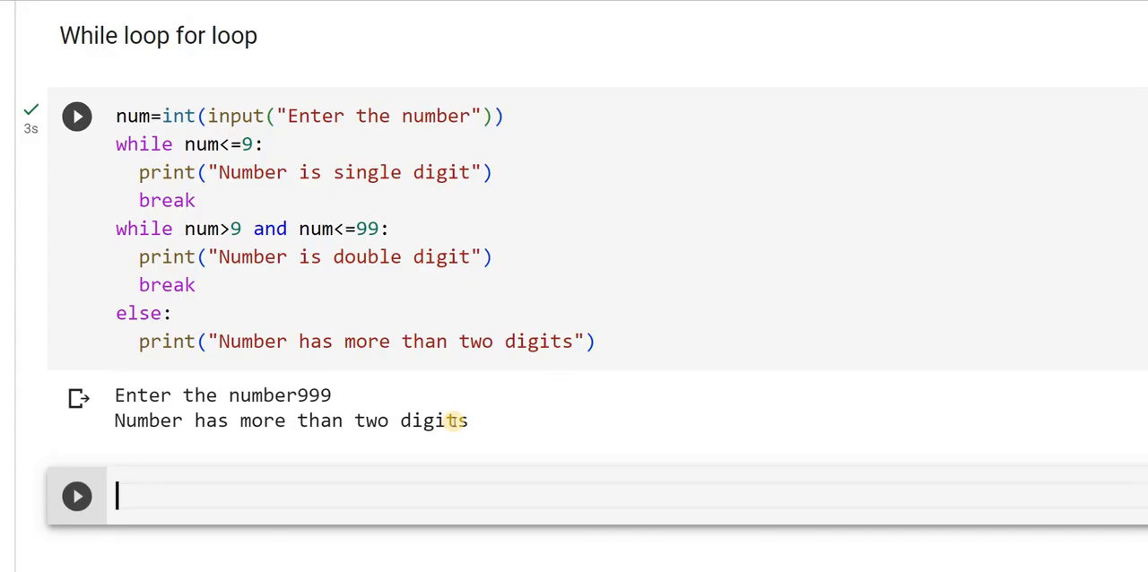
mouse_move(201, 108)
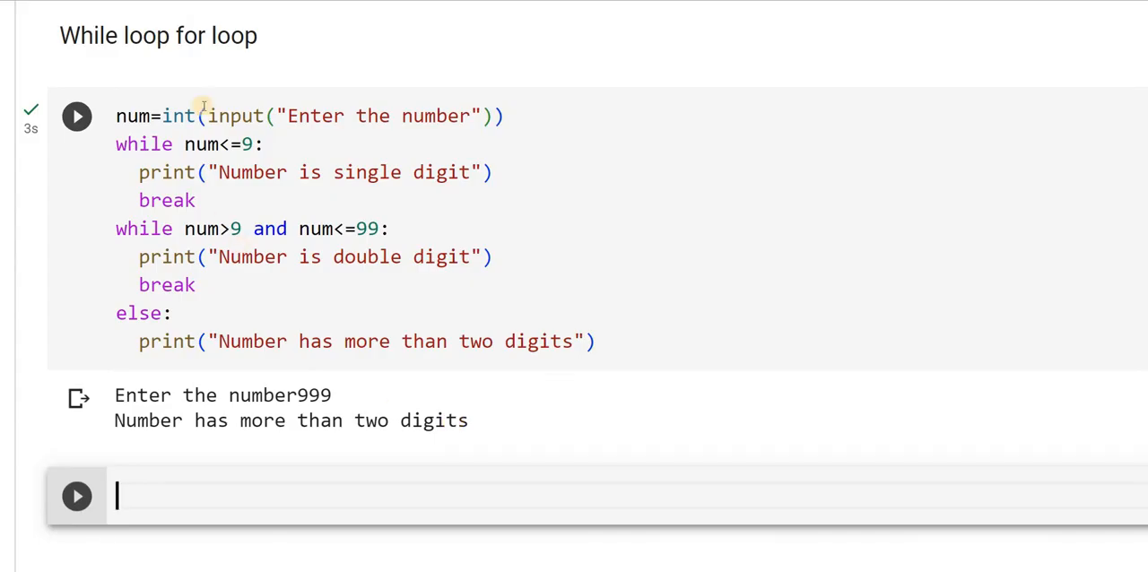
mouse_move(172, 22)
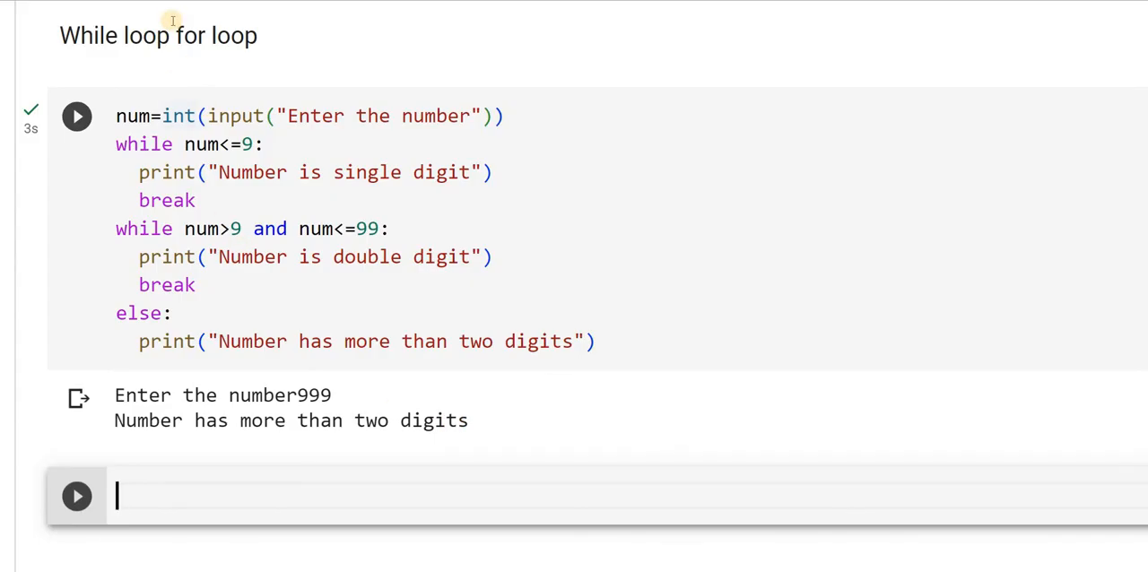